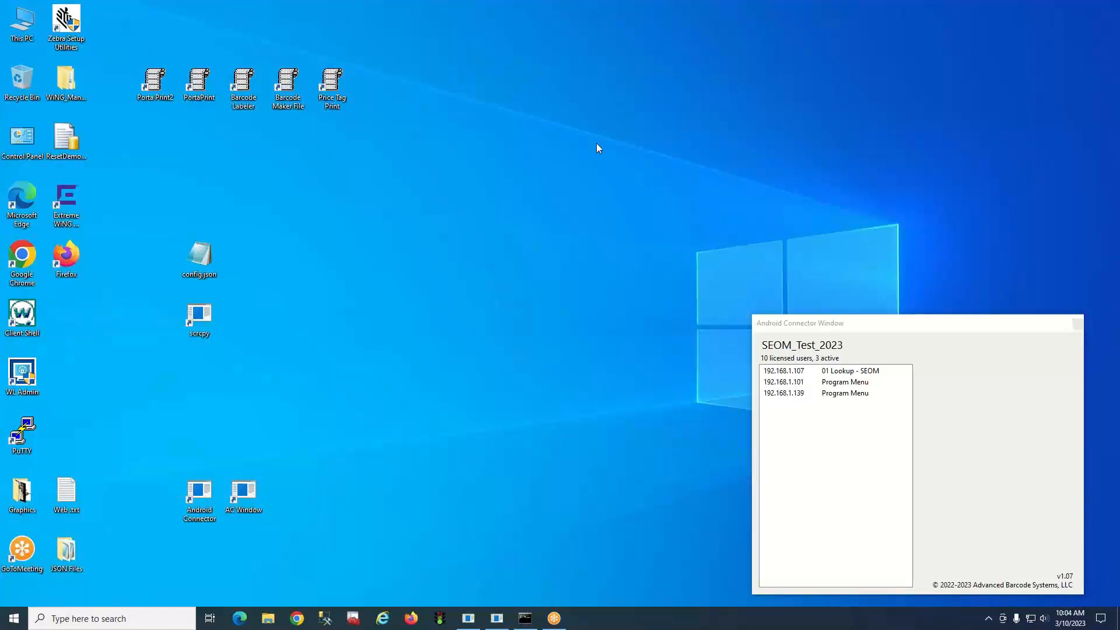
{"action": "mouse_move", "coordinate": [470, 170]}
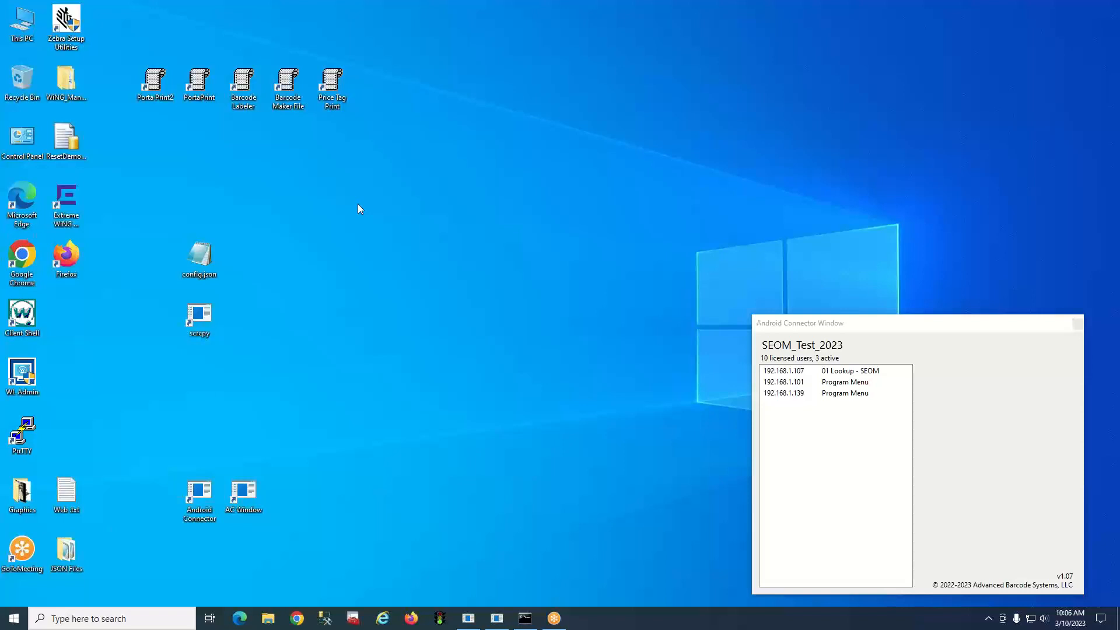
{"action": "mouse_move", "coordinate": [337, 195]}
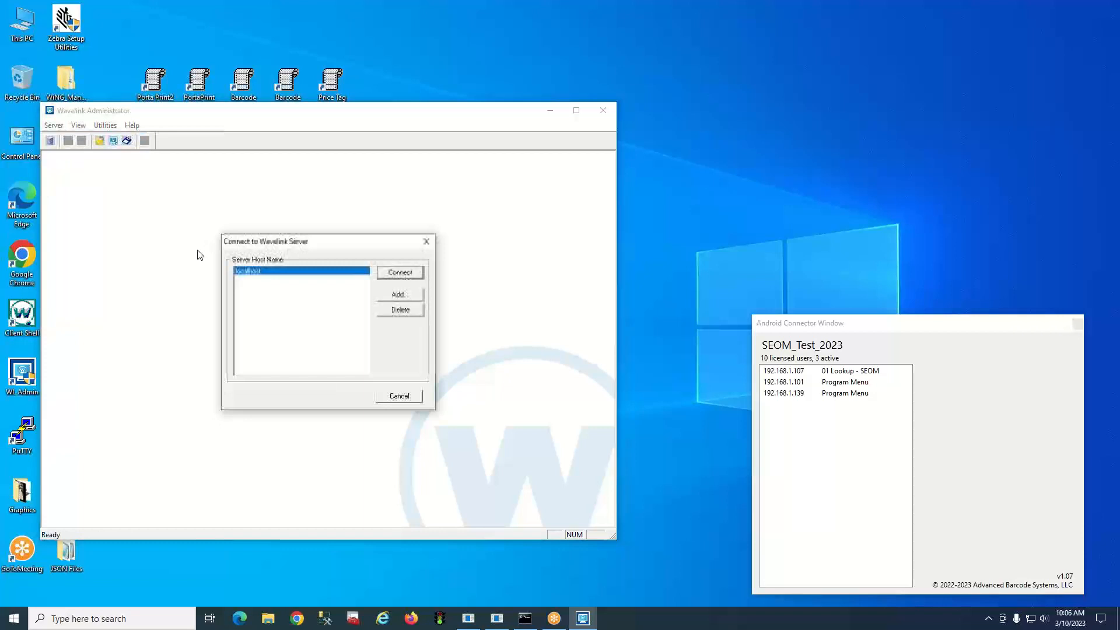
- Connect to the localhost Wavelink server and move the Administrator window aside
{"action": "left_click", "coordinate": [399, 271]}
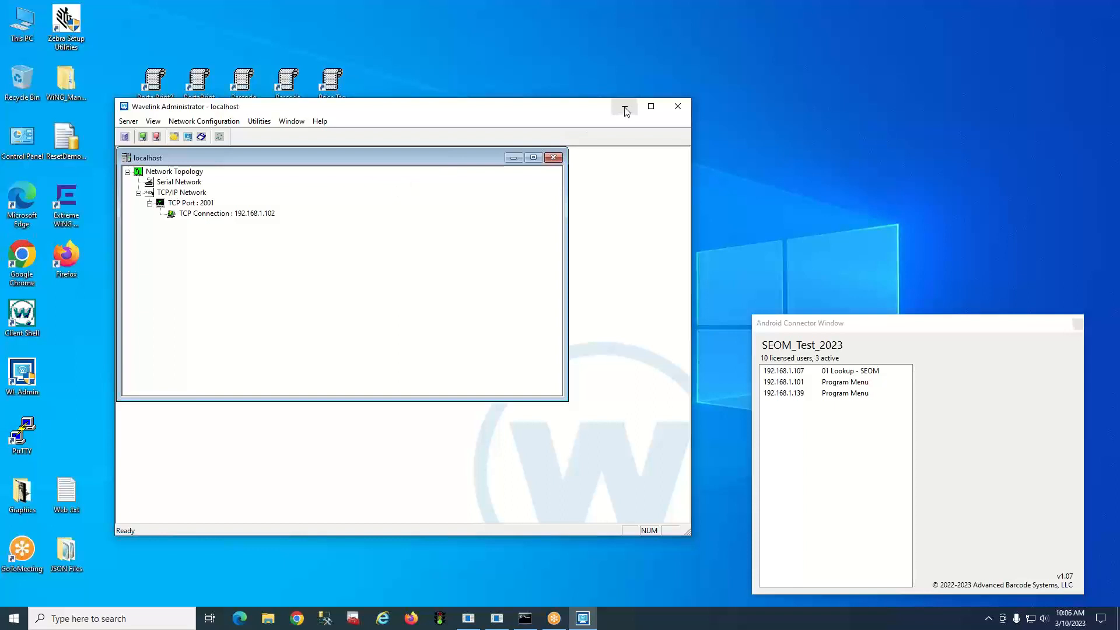
{"action": "left_click", "coordinate": [625, 106]}
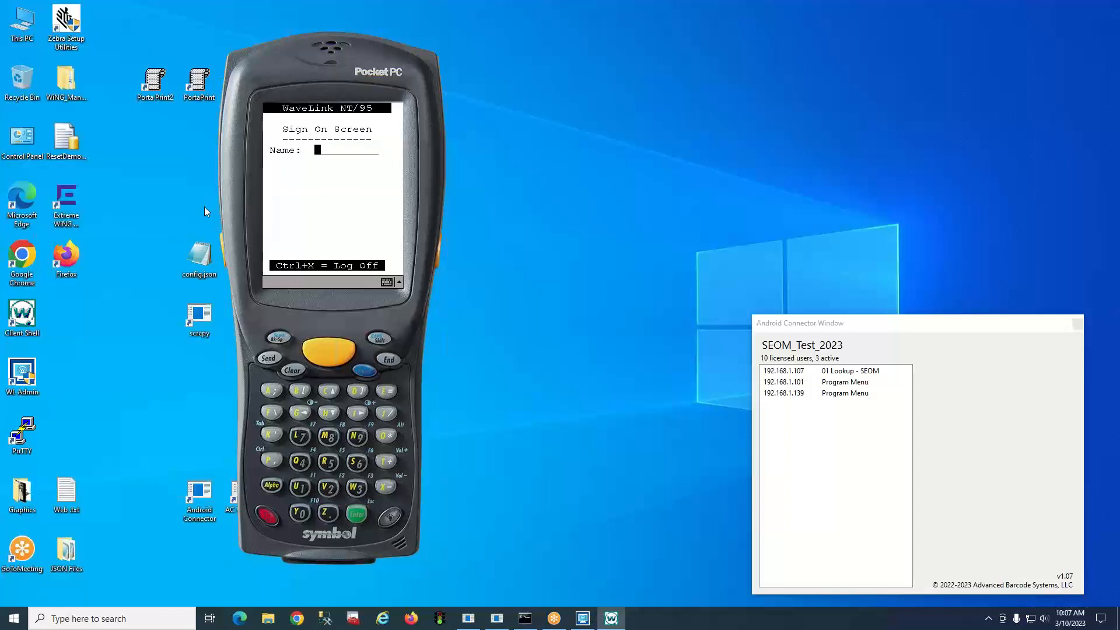
{"action": "mouse_move", "coordinate": [156, 203]}
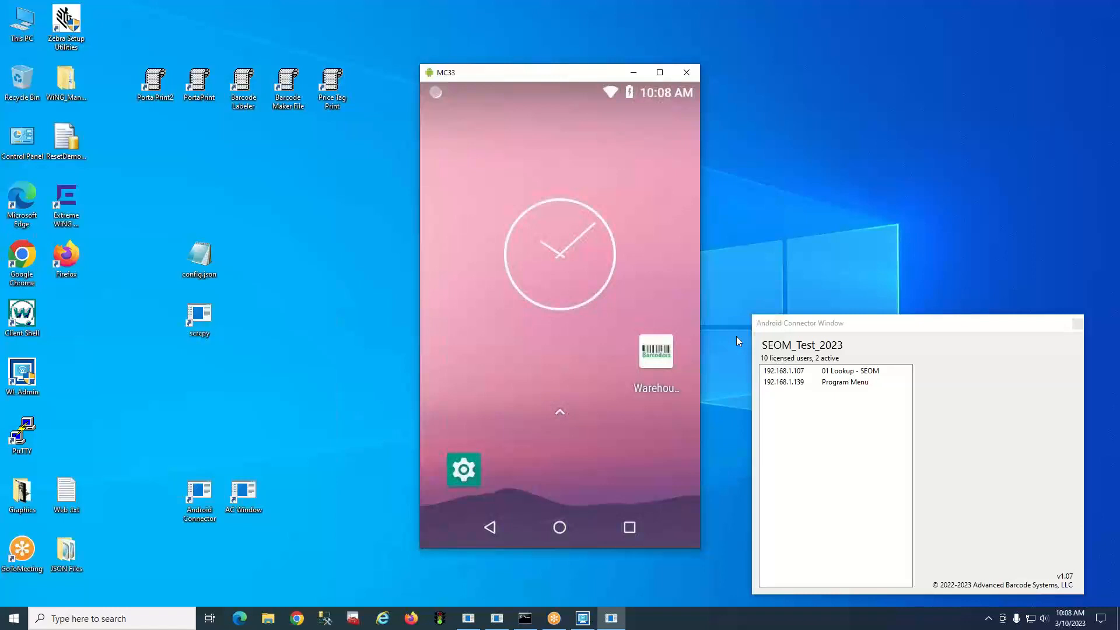
{"action": "mouse_move", "coordinate": [603, 336]}
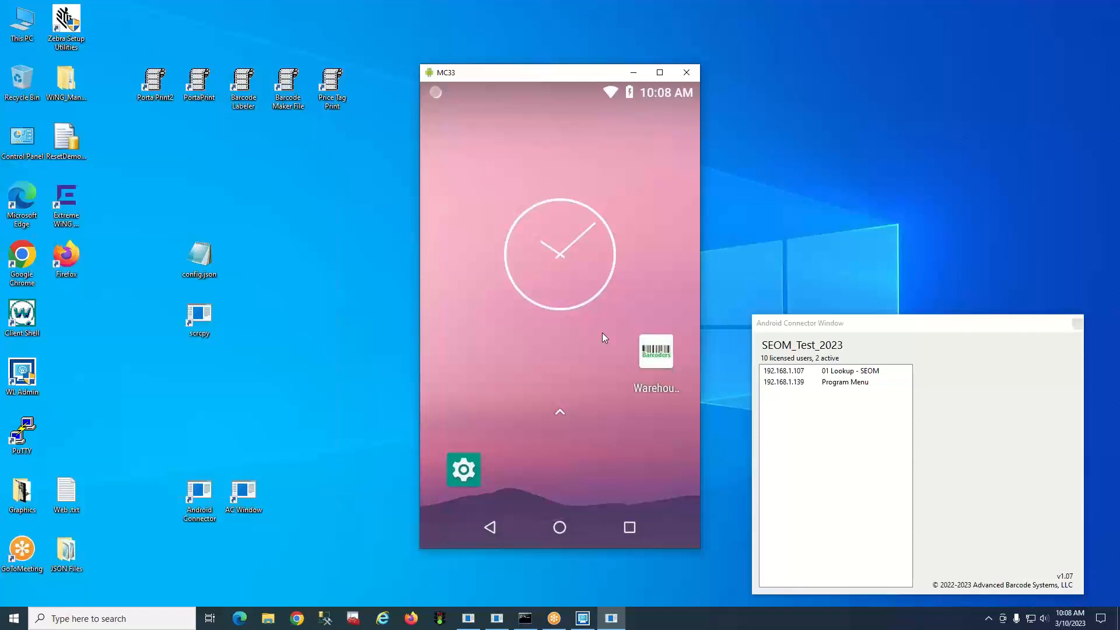
{"action": "mouse_move", "coordinate": [578, 316]}
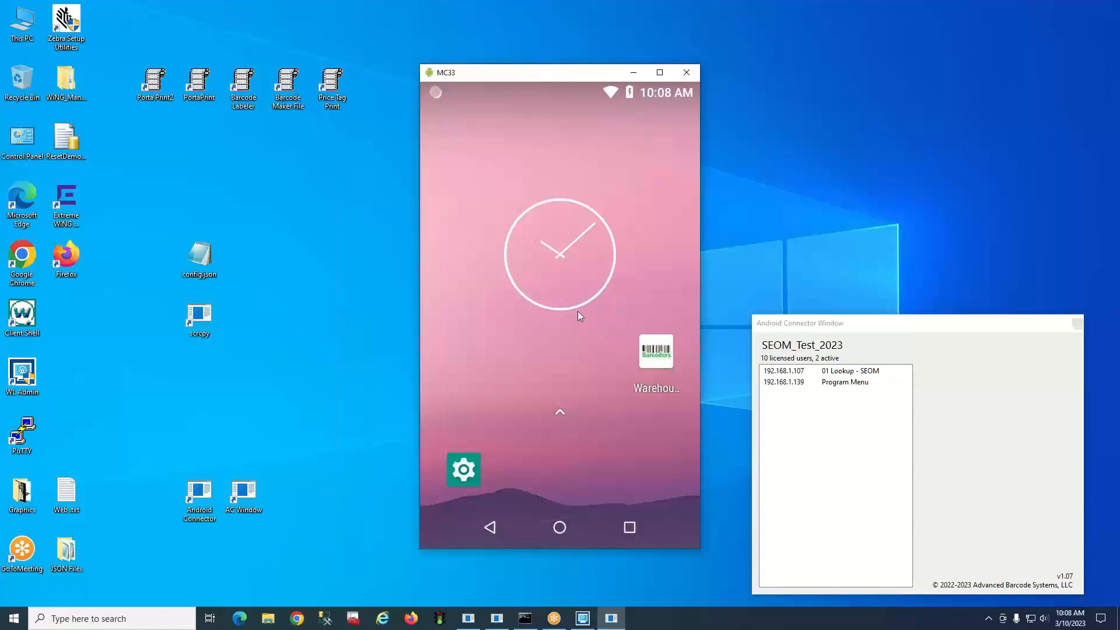
{"action": "mouse_move", "coordinate": [467, 618]}
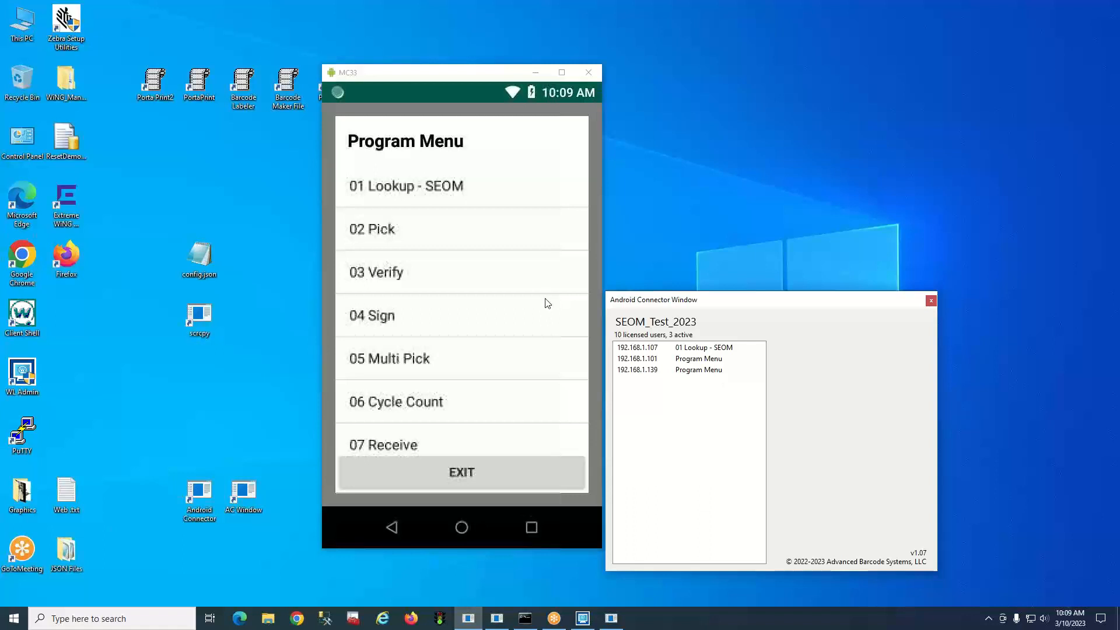
- Launch the warehouse app on the MC33 so it reaches the Program Menu
{"action": "left_click", "coordinate": [405, 186]}
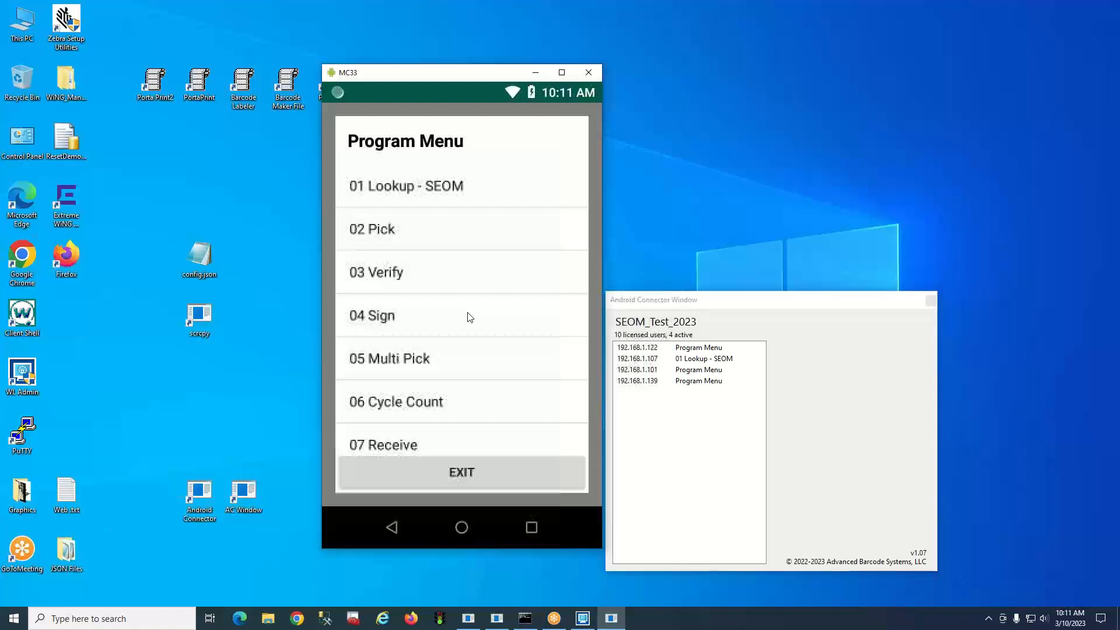
{"action": "left_click", "coordinate": [405, 186]}
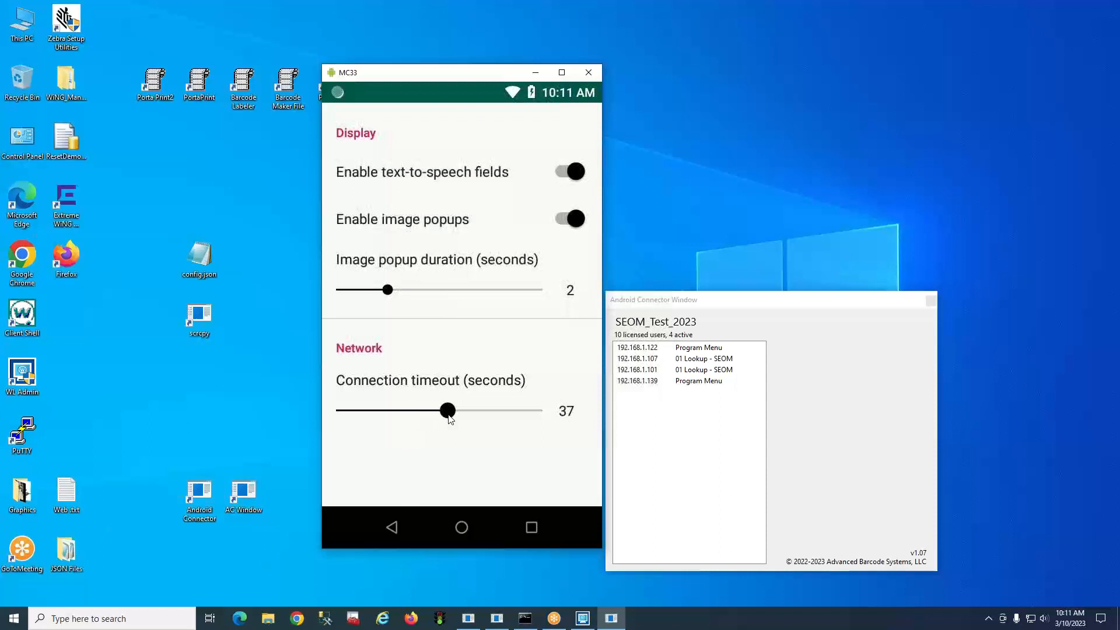
- Set the MC33 app's connection timeout slider to about 37 seconds
{"action": "left_click_drag", "start_coordinate": [447, 411], "coordinate": [458, 410]}
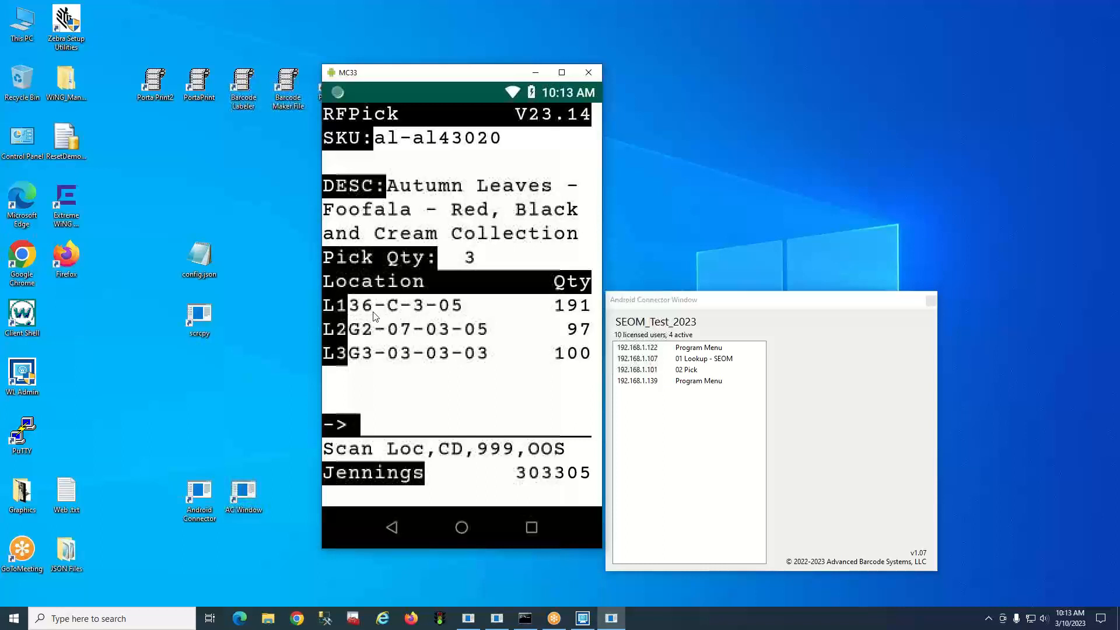
{"action": "mouse_move", "coordinate": [427, 316]}
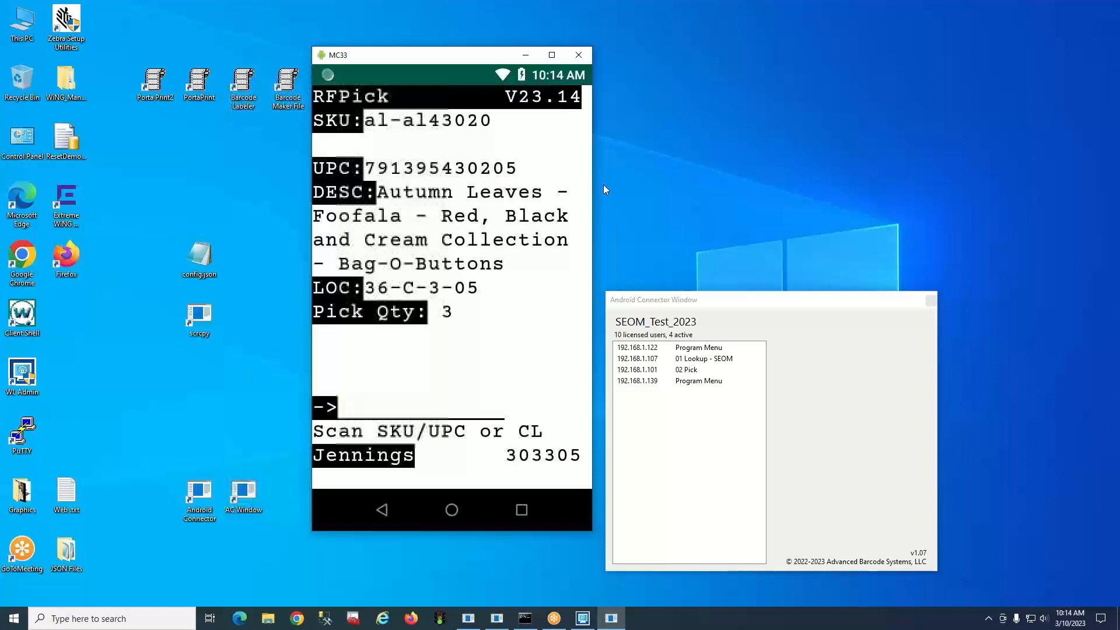
{"action": "mouse_move", "coordinate": [553, 558]}
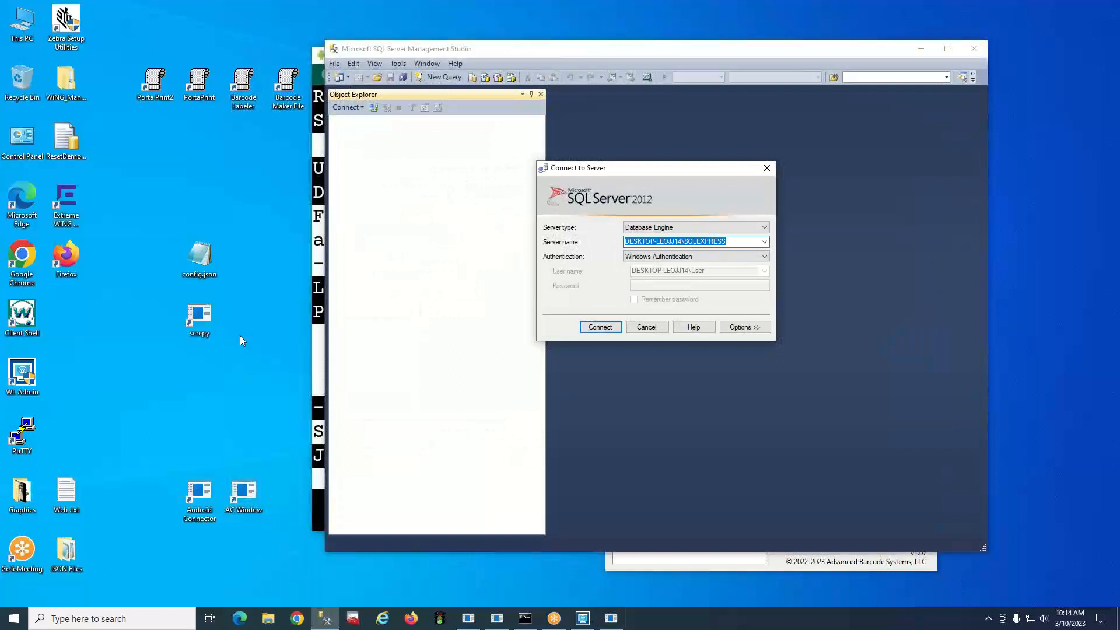
- Connect to the local SQLEXPRESS server and select the RFSKUImages table to view its rows
{"action": "left_click", "coordinate": [600, 326]}
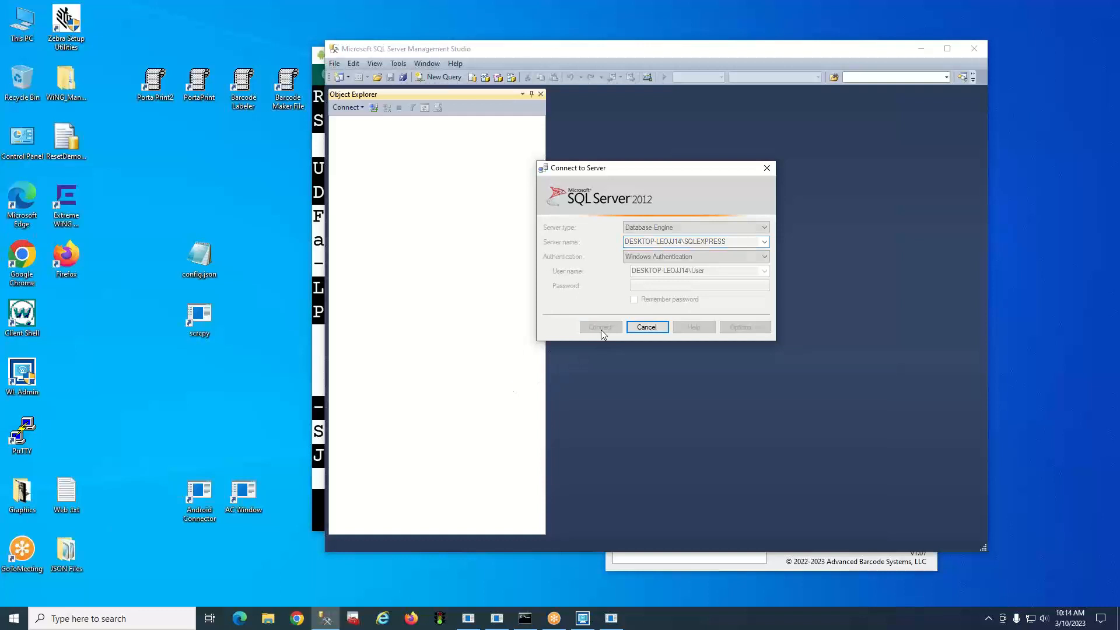
{"action": "left_click", "coordinate": [599, 327]}
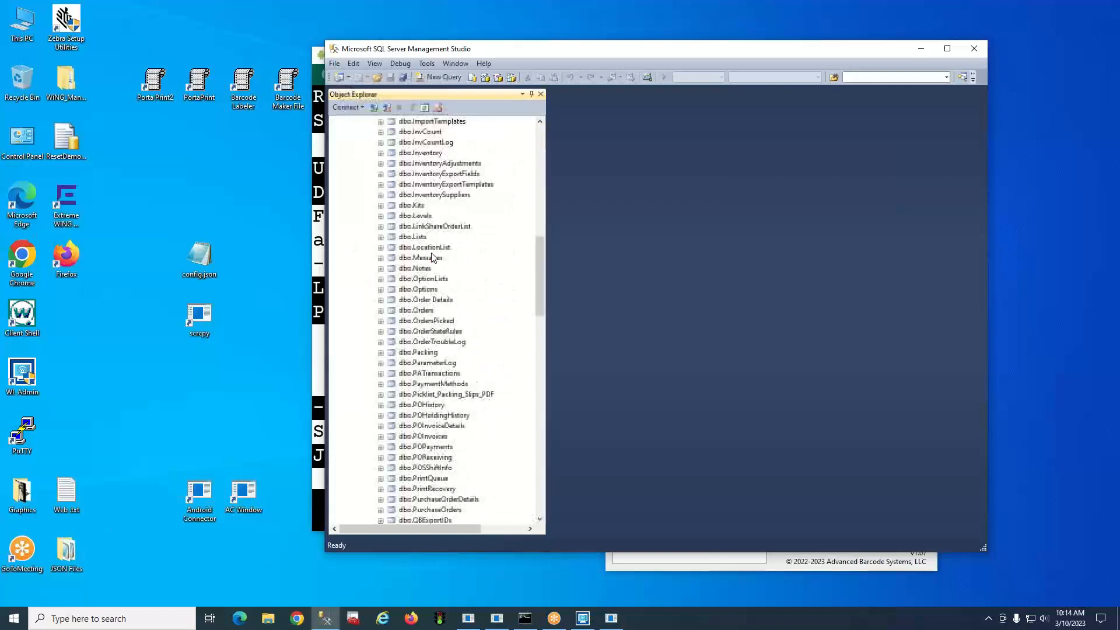
{"action": "scroll", "scroll_direction": "down", "scroll_amount": 3}
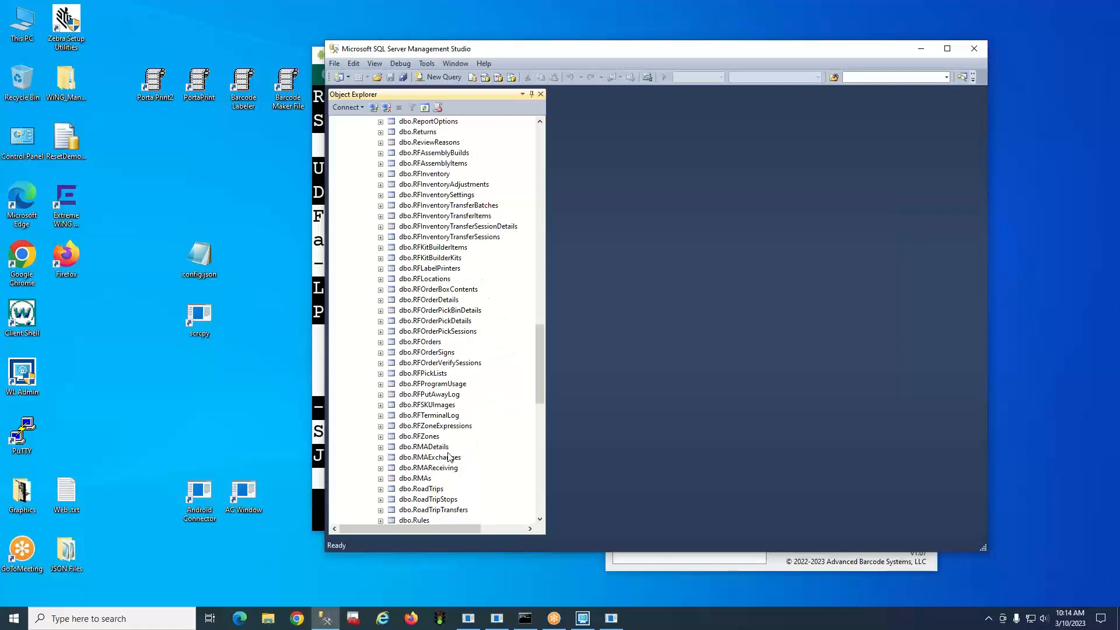
{"action": "left_click", "coordinate": [426, 404]}
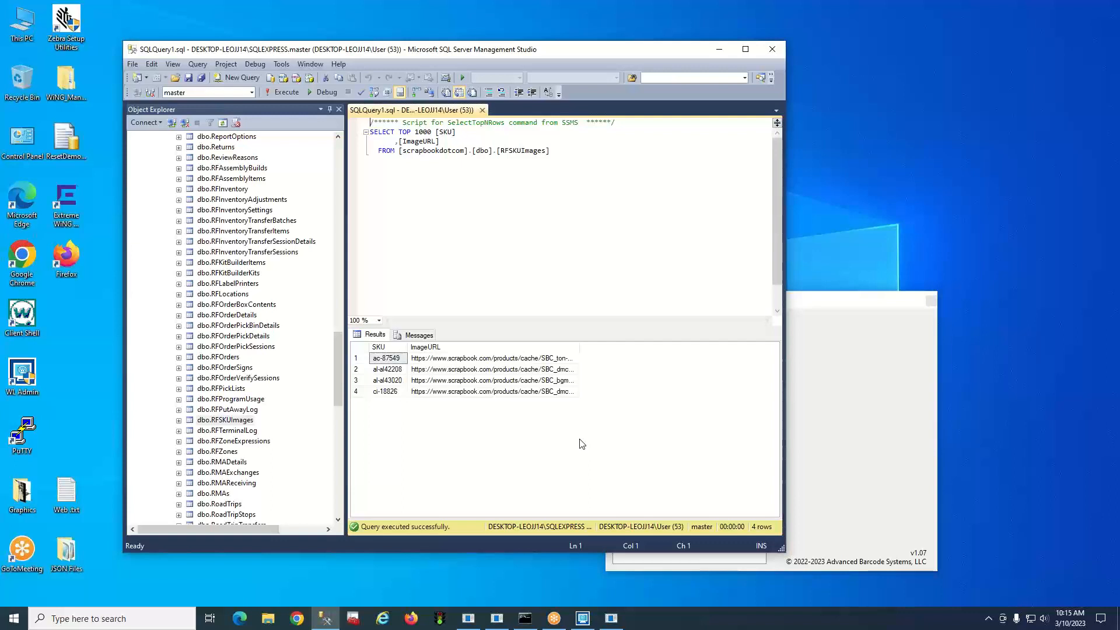
{"action": "mouse_move", "coordinate": [489, 240]}
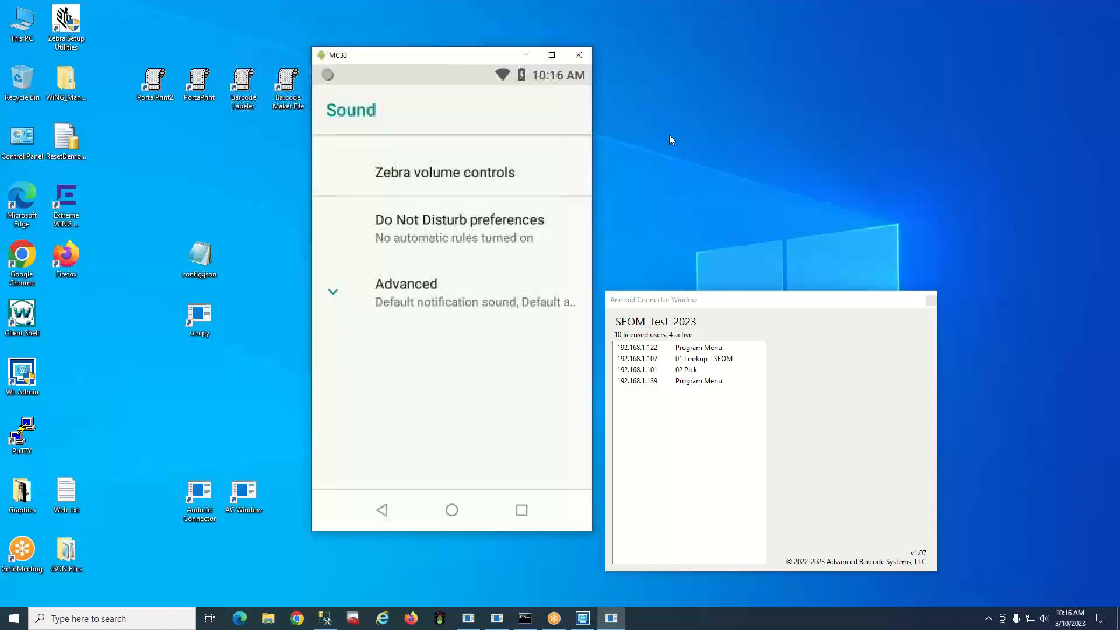
- Go to the Sound settings on the mirrored MC33 scanner
{"action": "left_click", "coordinate": [430, 172]}
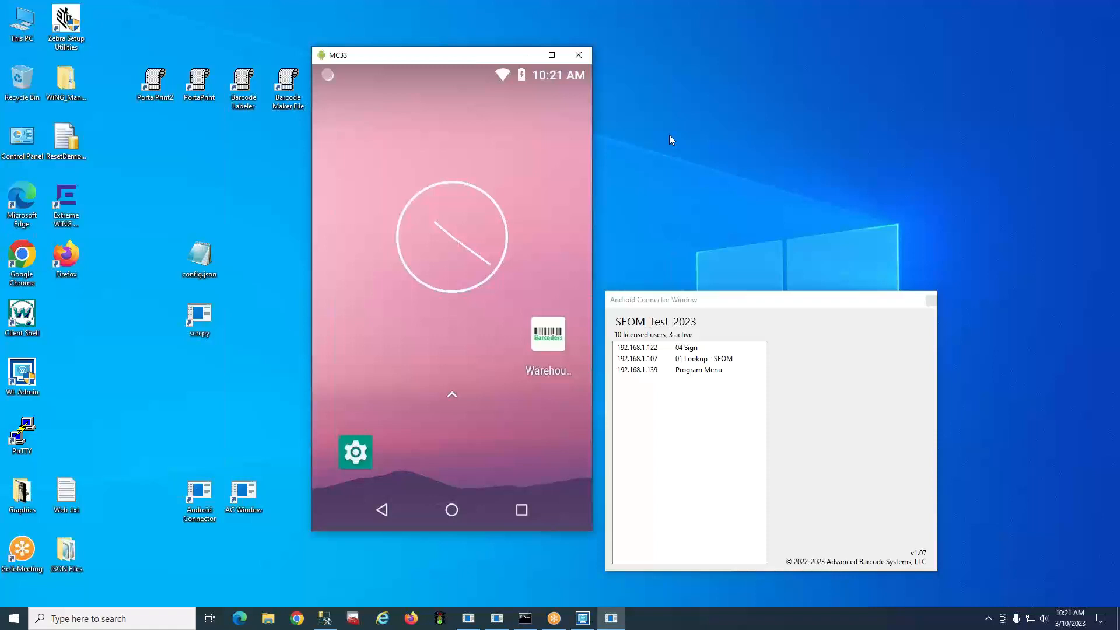
- Browse the MC33's installed-apps drawer looking for the terminal emulator
{"action": "left_click", "coordinate": [451, 394]}
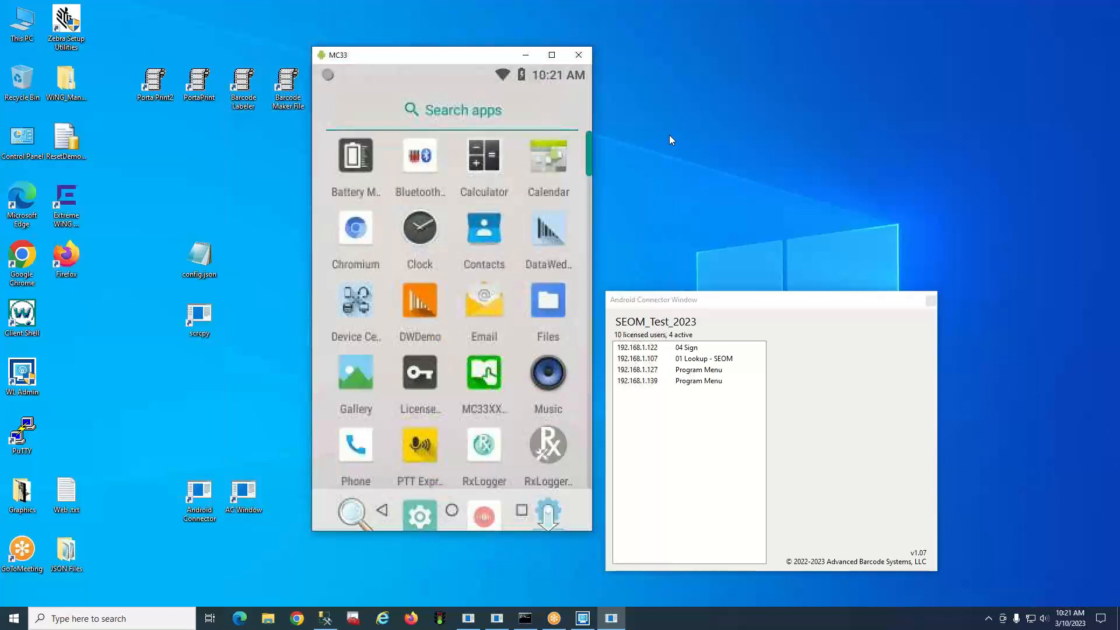
{"action": "scroll", "scroll_direction": "down", "scroll_amount": 3}
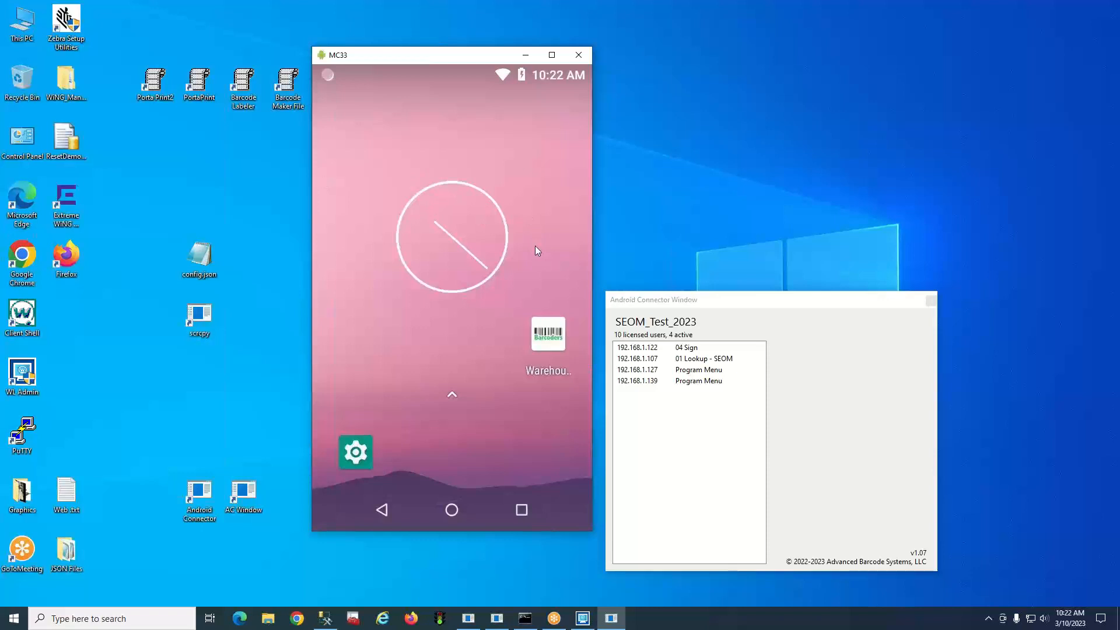
{"action": "mouse_move", "coordinate": [383, 345]}
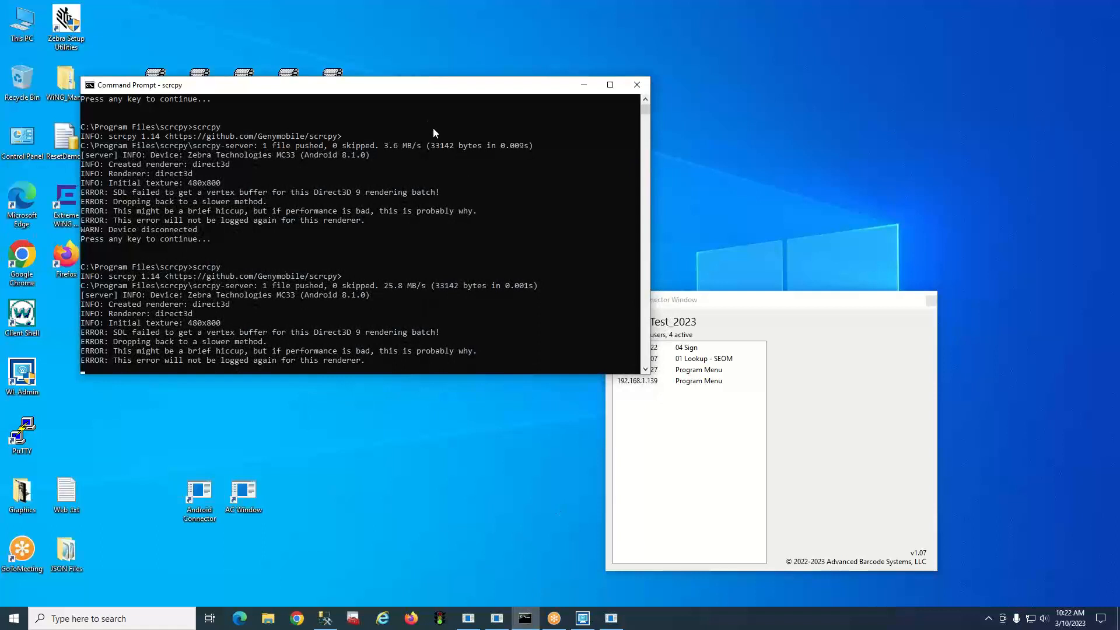
- Close the Command Prompt scrcpy console window, ending the MC33 mirror
{"action": "left_click", "coordinate": [497, 618]}
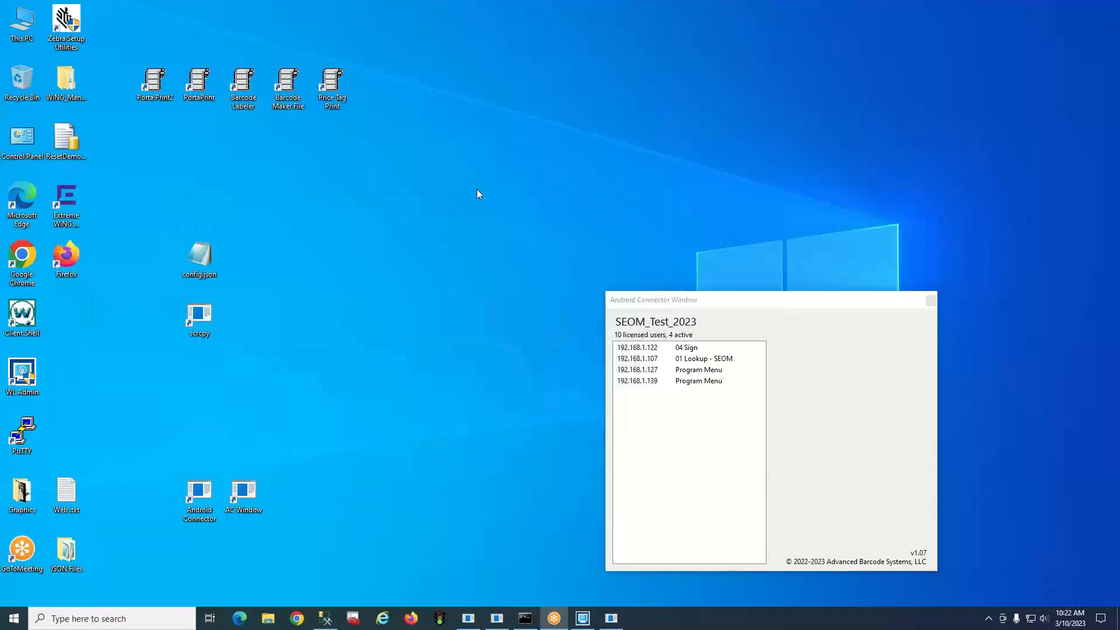
{"action": "mouse_move", "coordinate": [416, 333]}
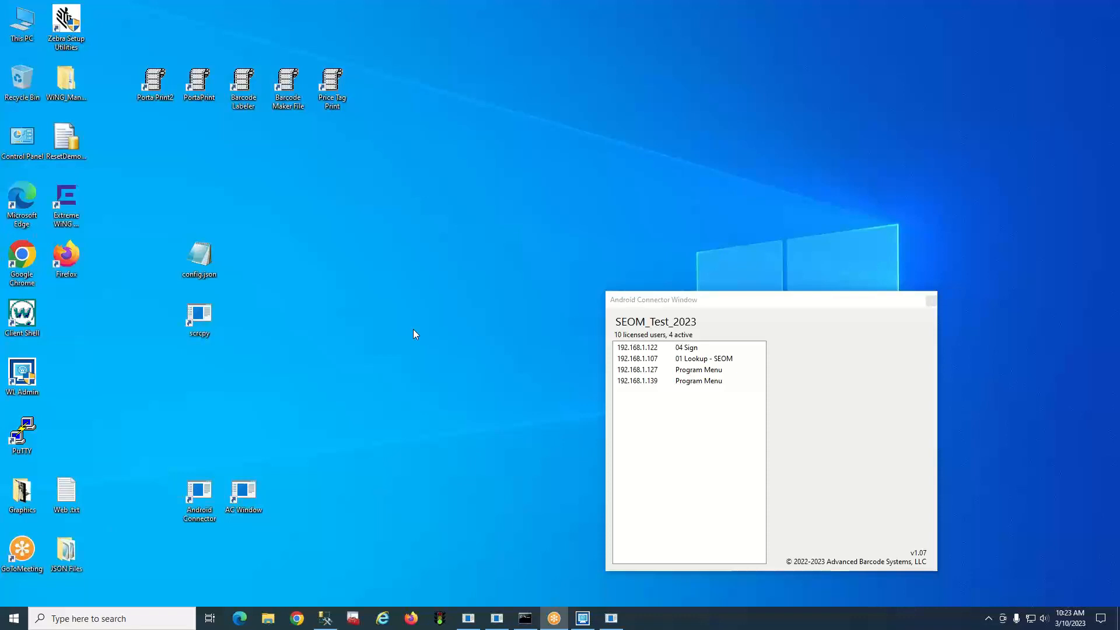
{"action": "mouse_move", "coordinate": [772, 211]}
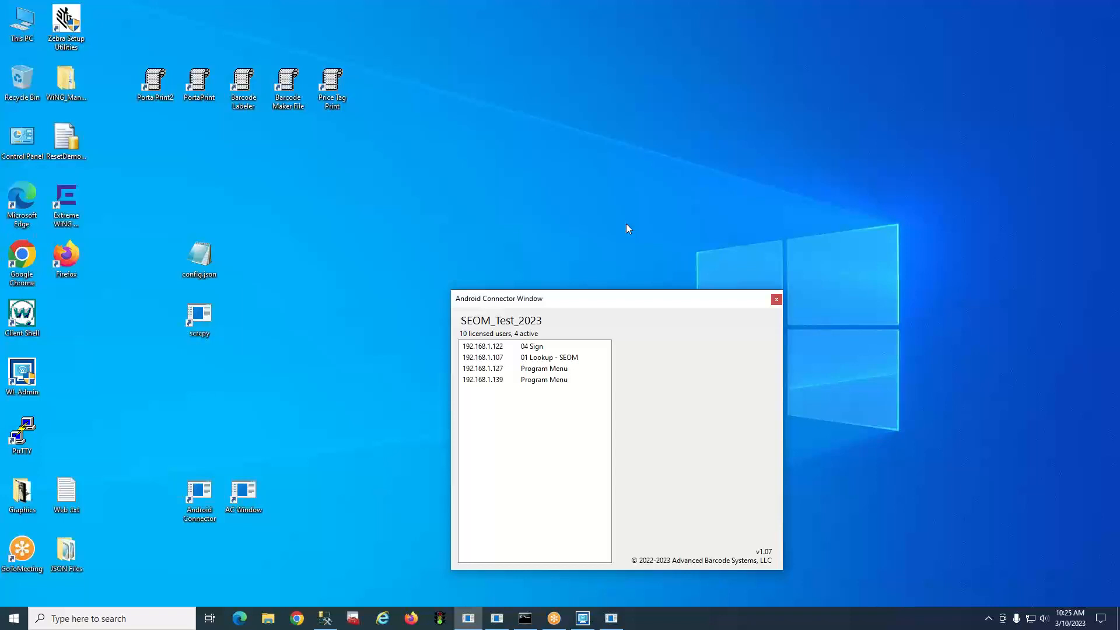
{"action": "mouse_move", "coordinate": [428, 458]}
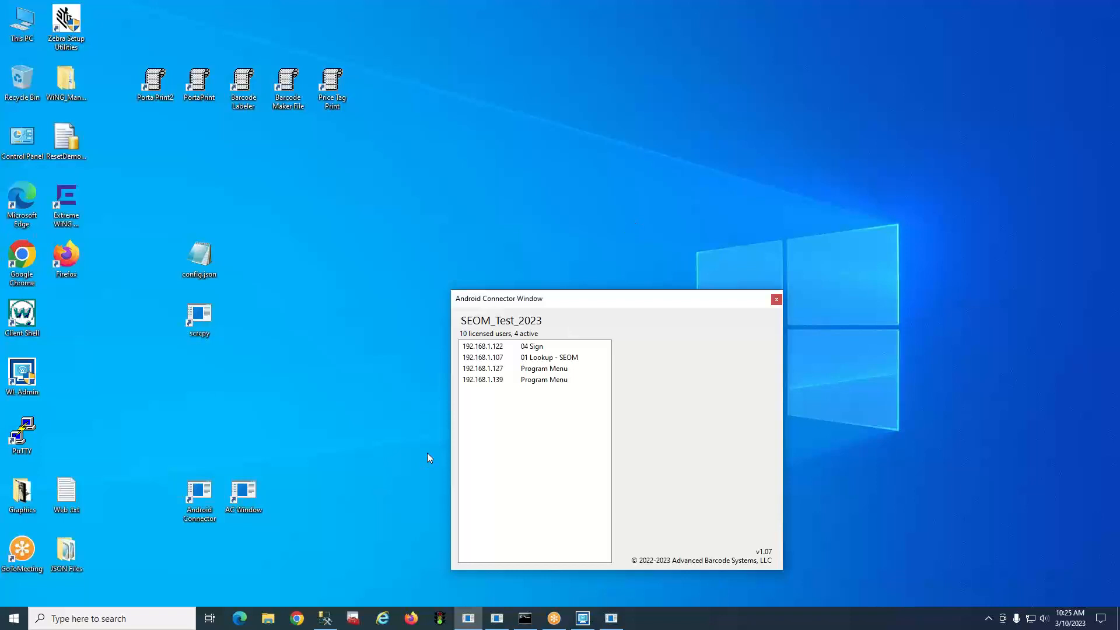
{"action": "mouse_move", "coordinate": [610, 618]}
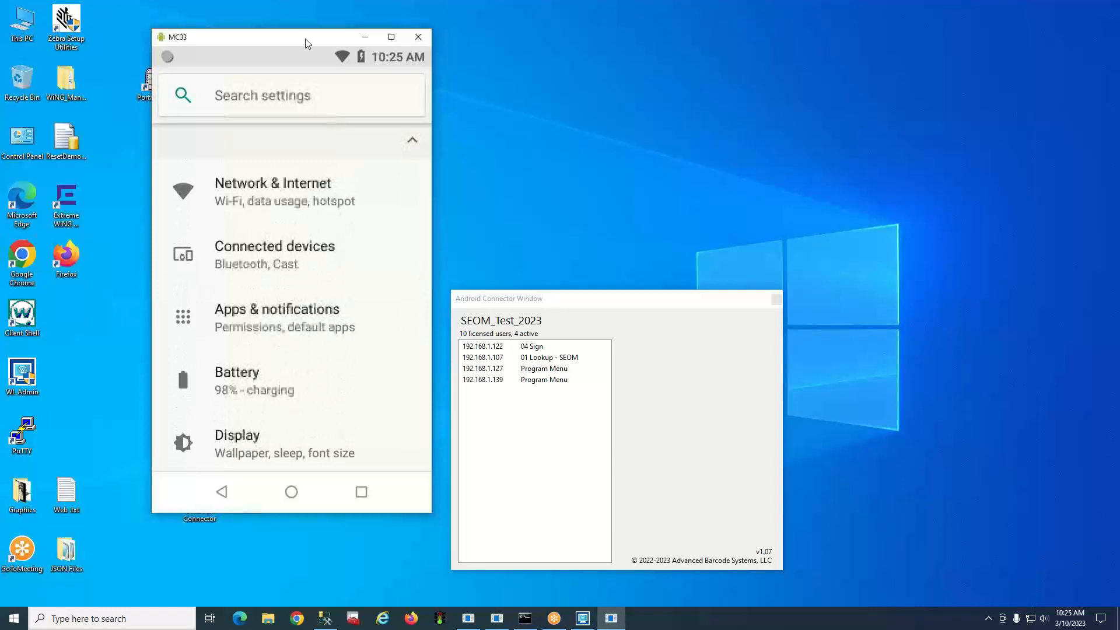
- Go to Network & Internet in the MC33's Android settings
{"action": "left_click", "coordinate": [272, 191]}
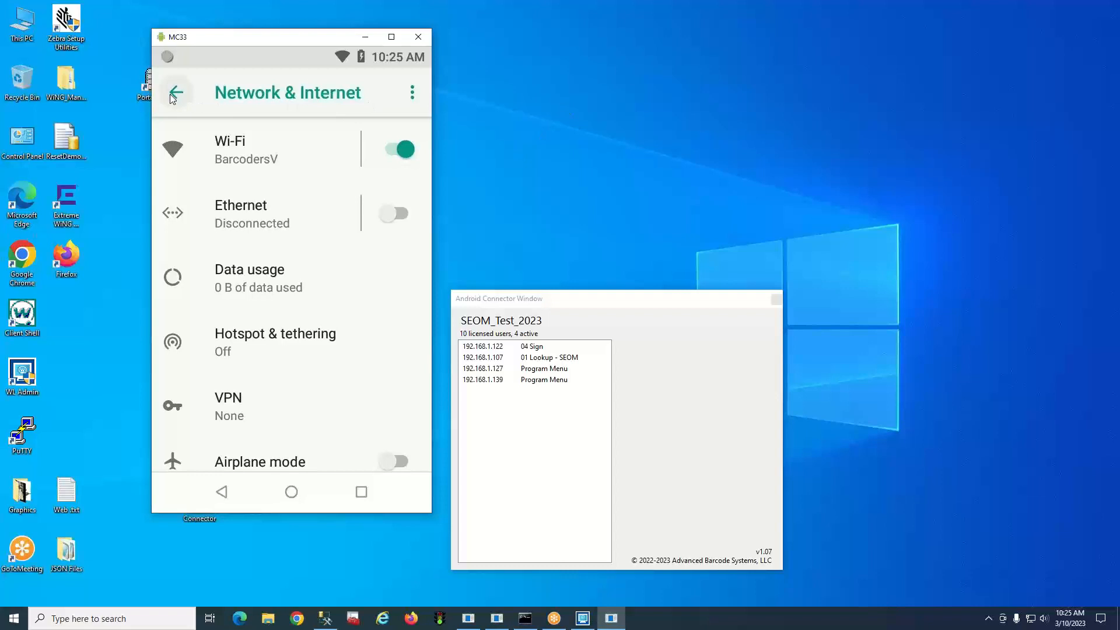
- Return the MC33 from Wi-Fi settings to its Android home screen
{"action": "left_click", "coordinate": [176, 92]}
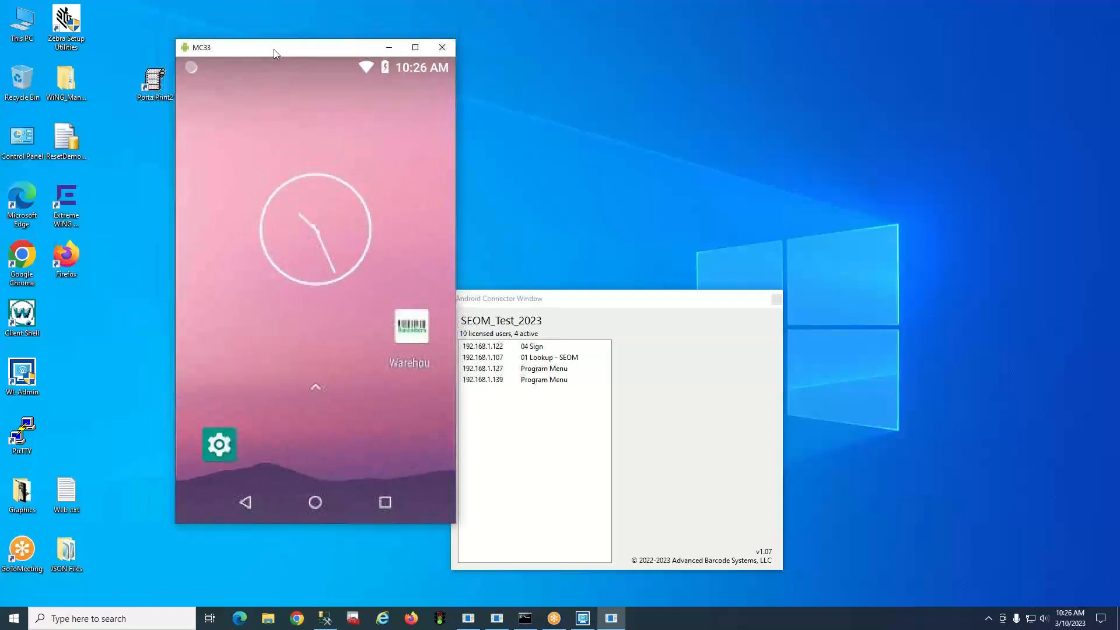
- Reposition the MC33 mirror and launch the Warehouse app to reach the Program Menu
{"action": "left_click_drag", "start_coordinate": [275, 47], "coordinate": [259, 68]}
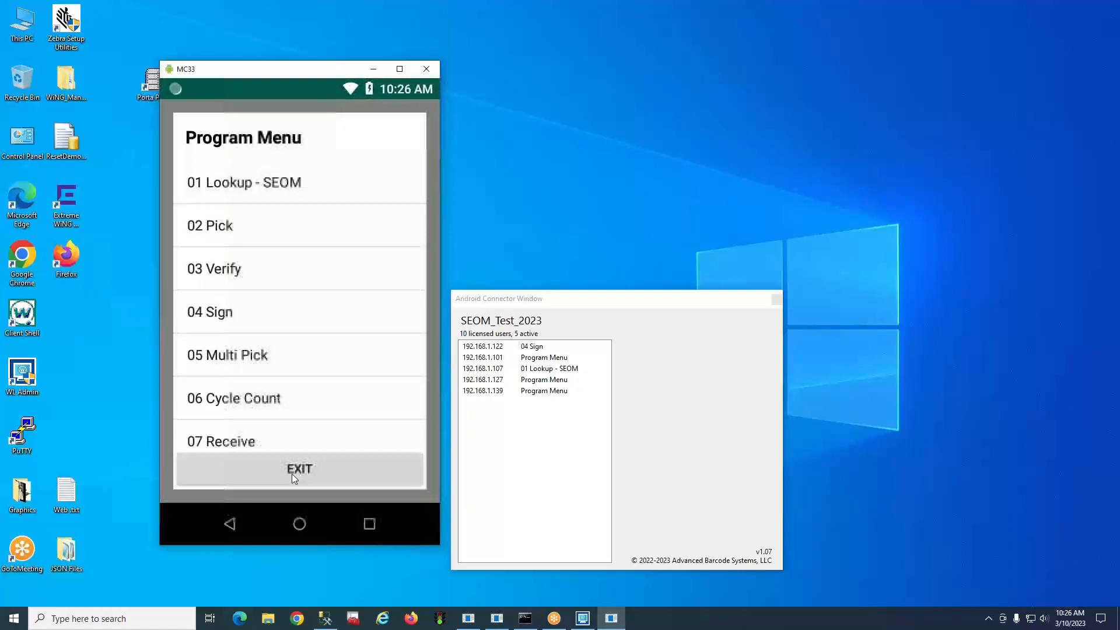
{"action": "mouse_move", "coordinate": [304, 450]}
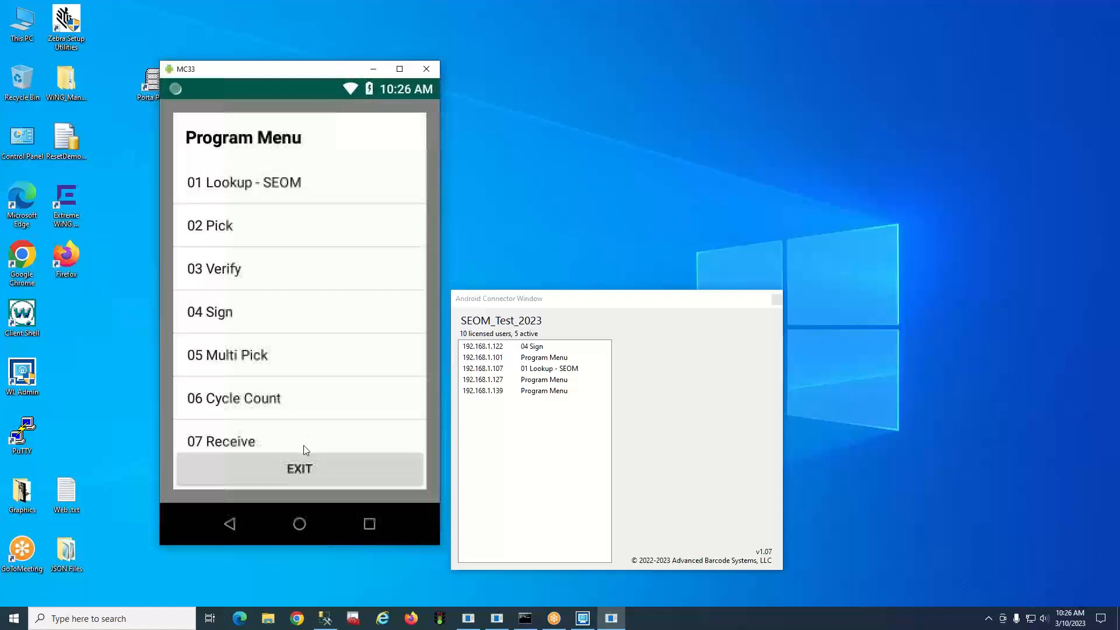
{"action": "left_click", "coordinate": [299, 469]}
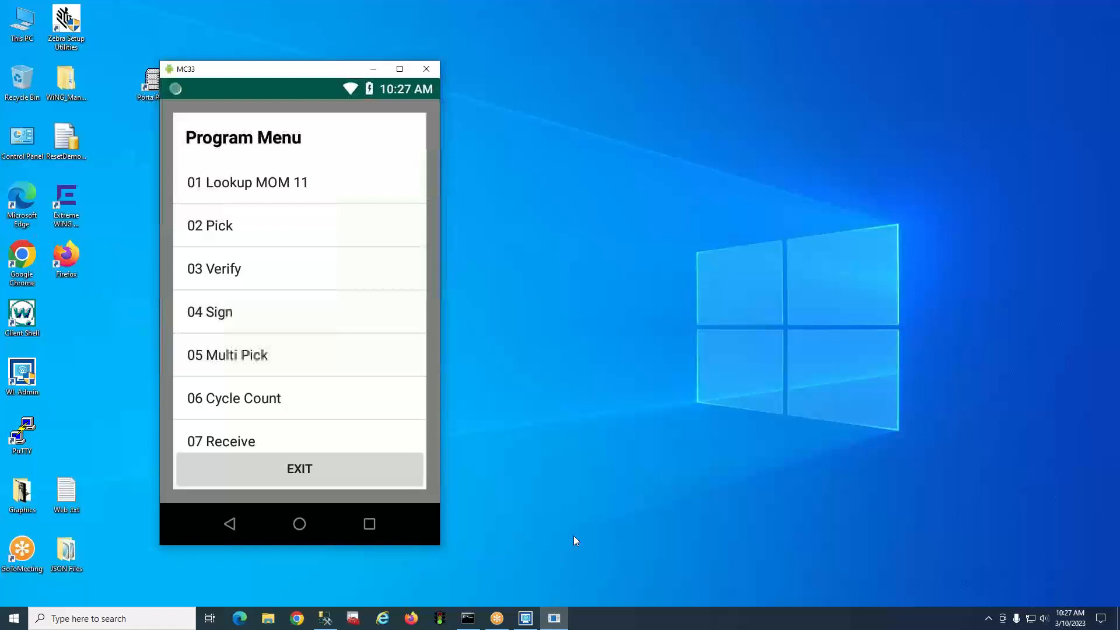
{"action": "mouse_move", "coordinate": [352, 288]}
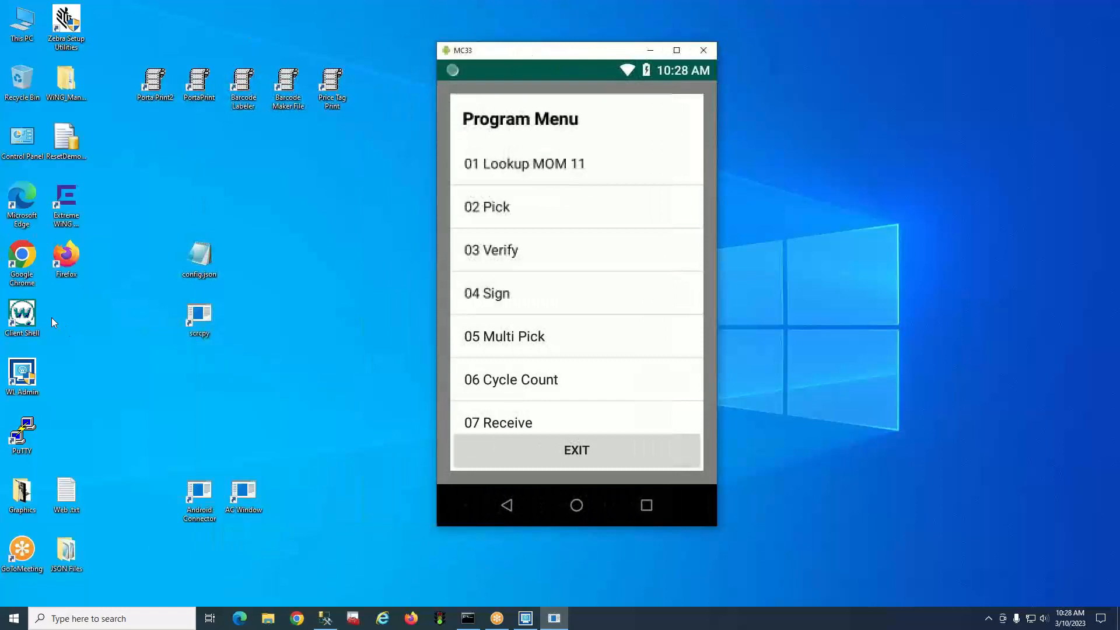
{"action": "mouse_move", "coordinate": [76, 382]}
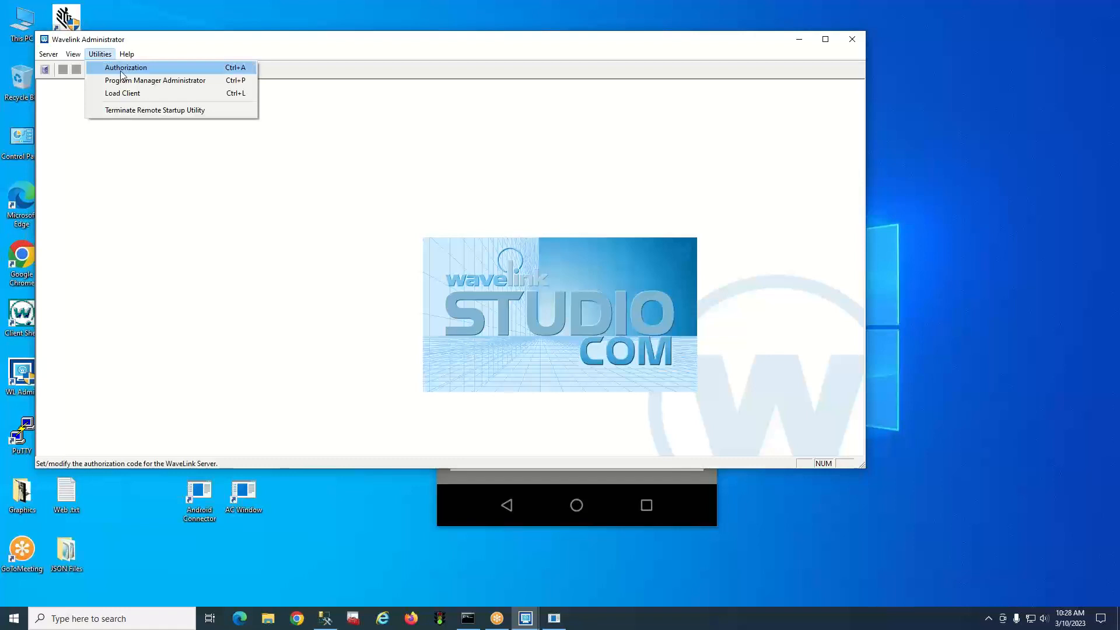
- Bring up the server authorization code settings from the Utilities menu
{"action": "left_click", "coordinate": [126, 67]}
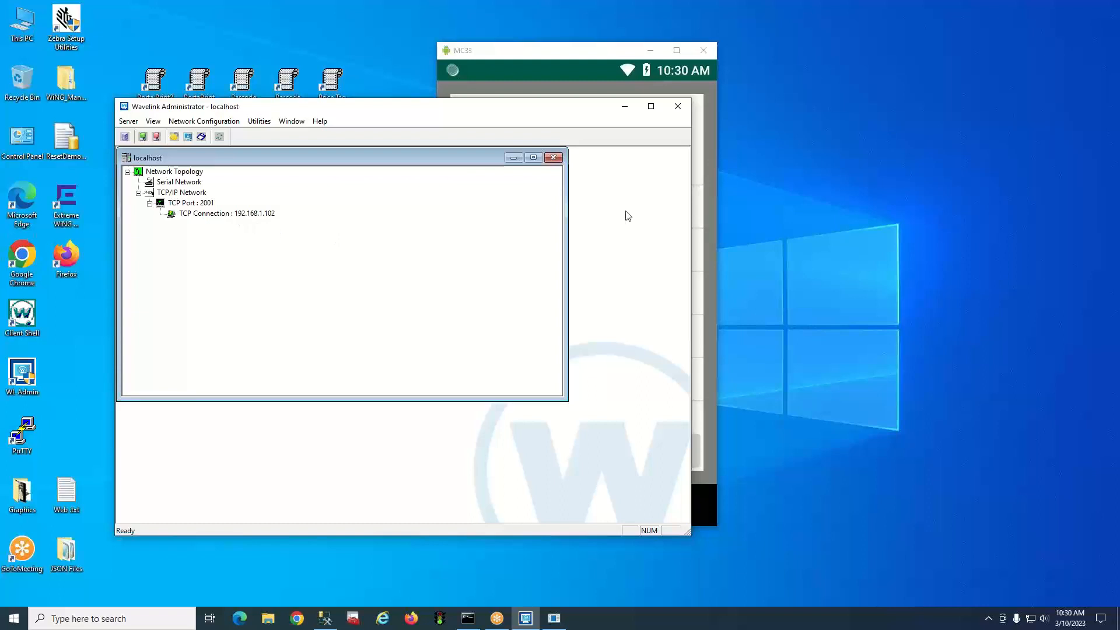
{"action": "mouse_move", "coordinate": [622, 107]}
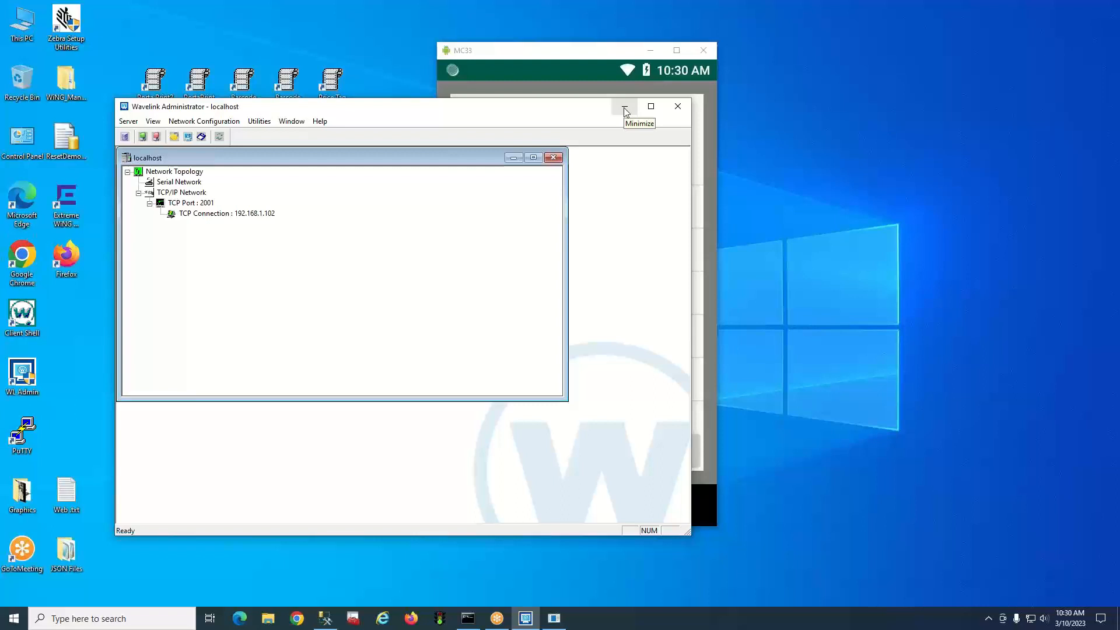
- Minimize the Administrator, check the Android Connector's session data, then hide the connector again
{"action": "left_click", "coordinate": [624, 106]}
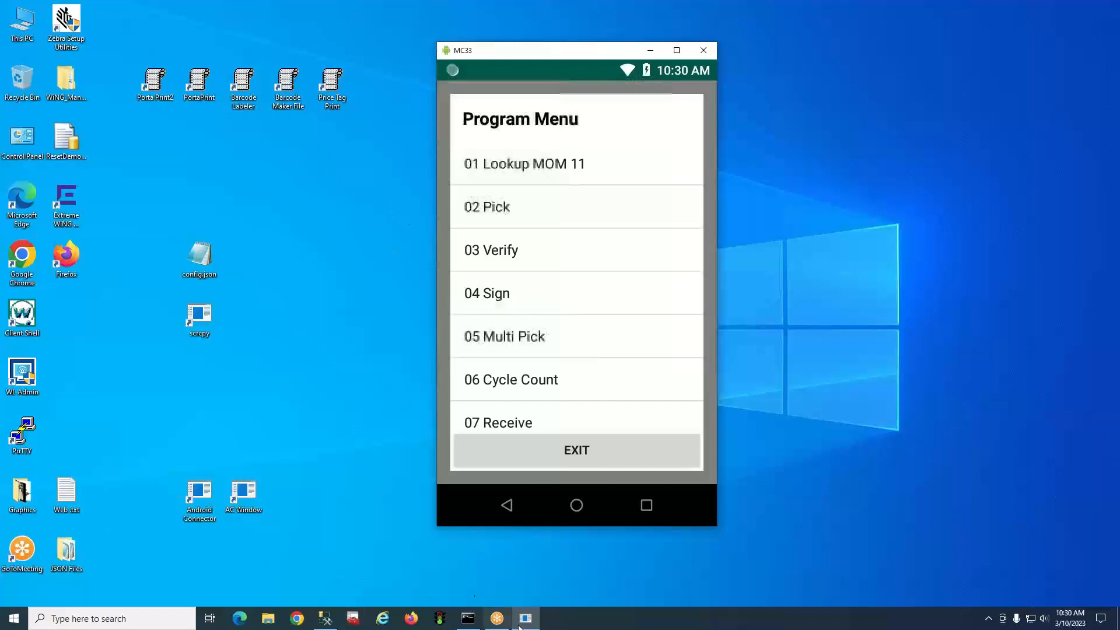
{"action": "left_click", "coordinate": [198, 495]}
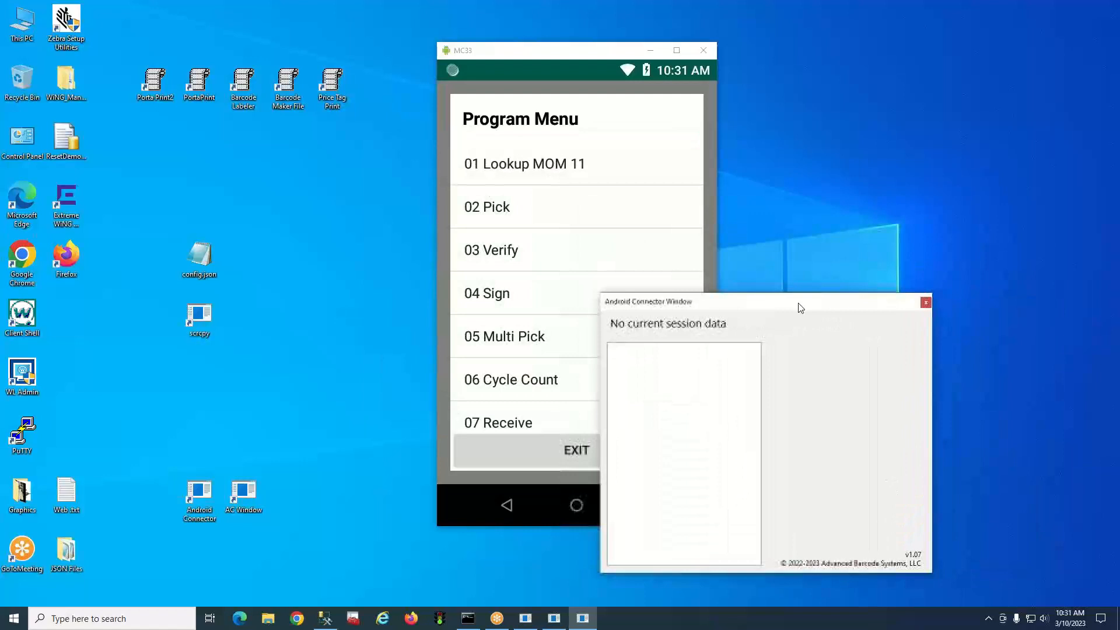
{"action": "left_click", "coordinate": [925, 302]}
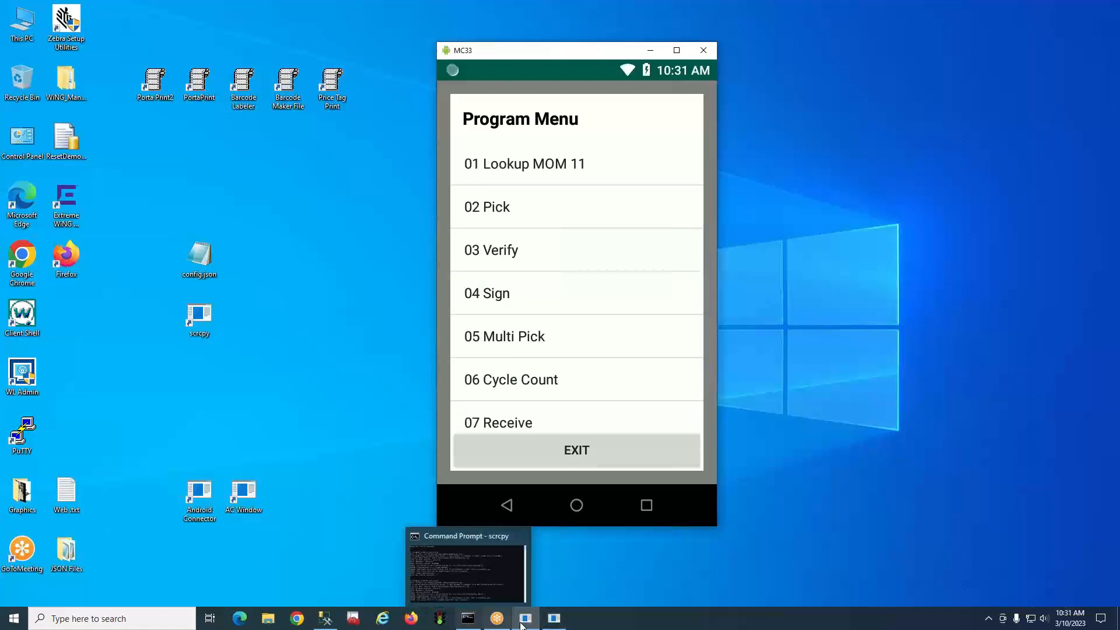
{"action": "left_click", "coordinate": [575, 450]}
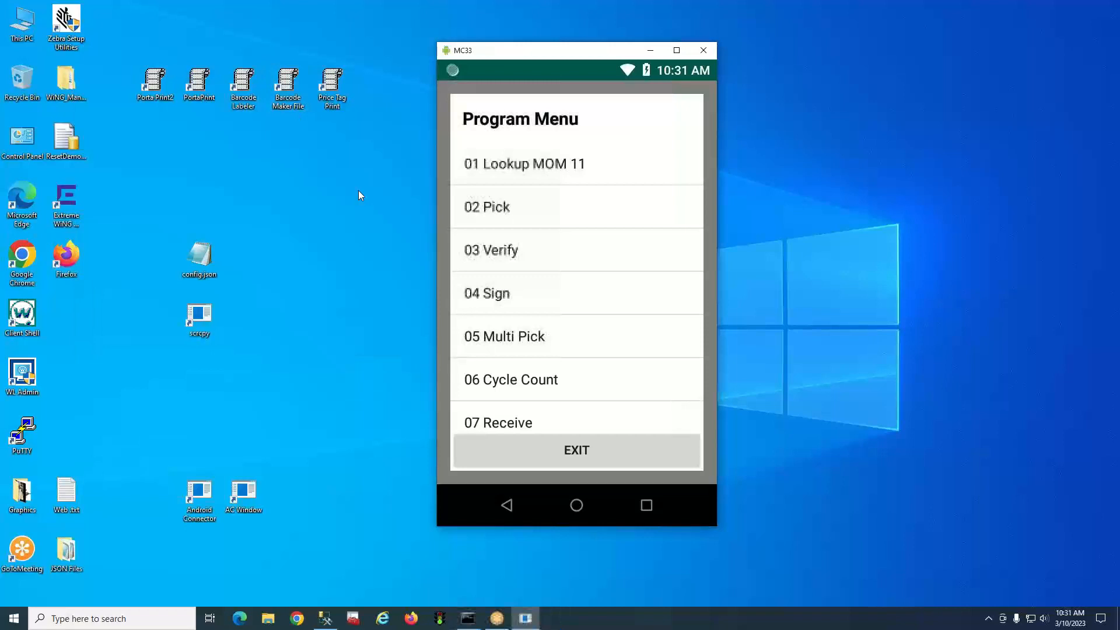
{"action": "mouse_move", "coordinate": [283, 367]}
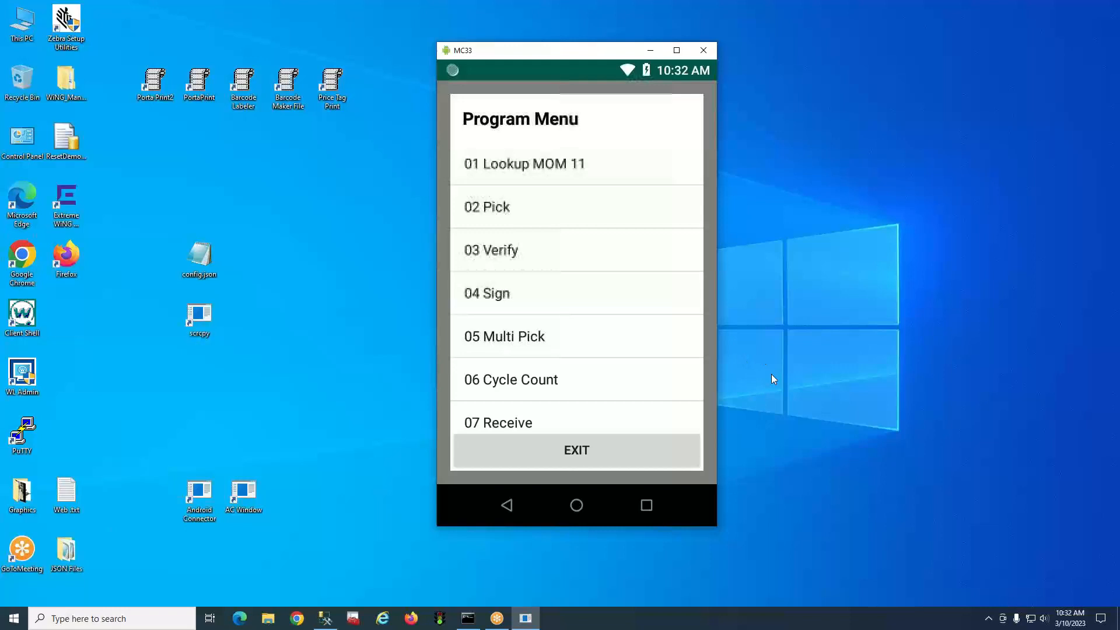
{"action": "mouse_move", "coordinate": [892, 302]}
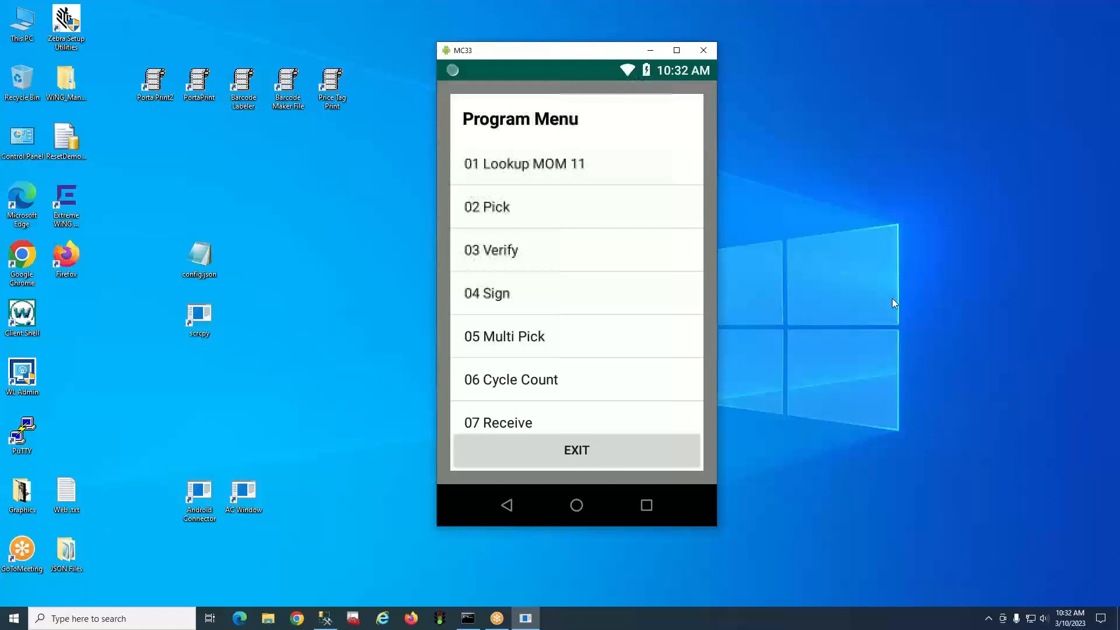
{"action": "mouse_move", "coordinate": [830, 260]}
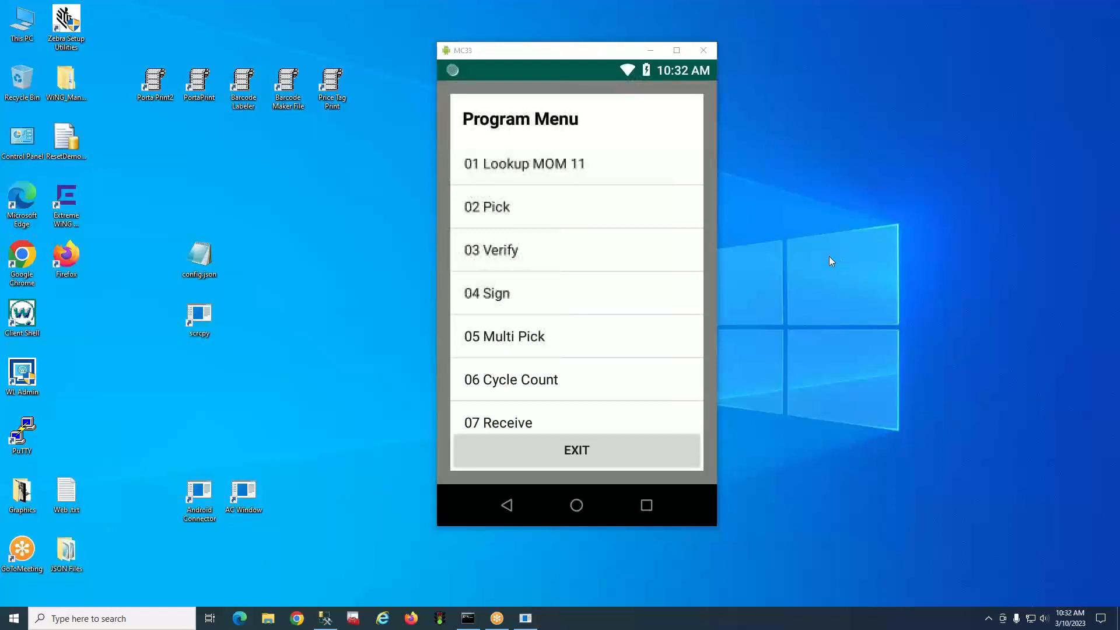
{"action": "mouse_move", "coordinate": [923, 291]}
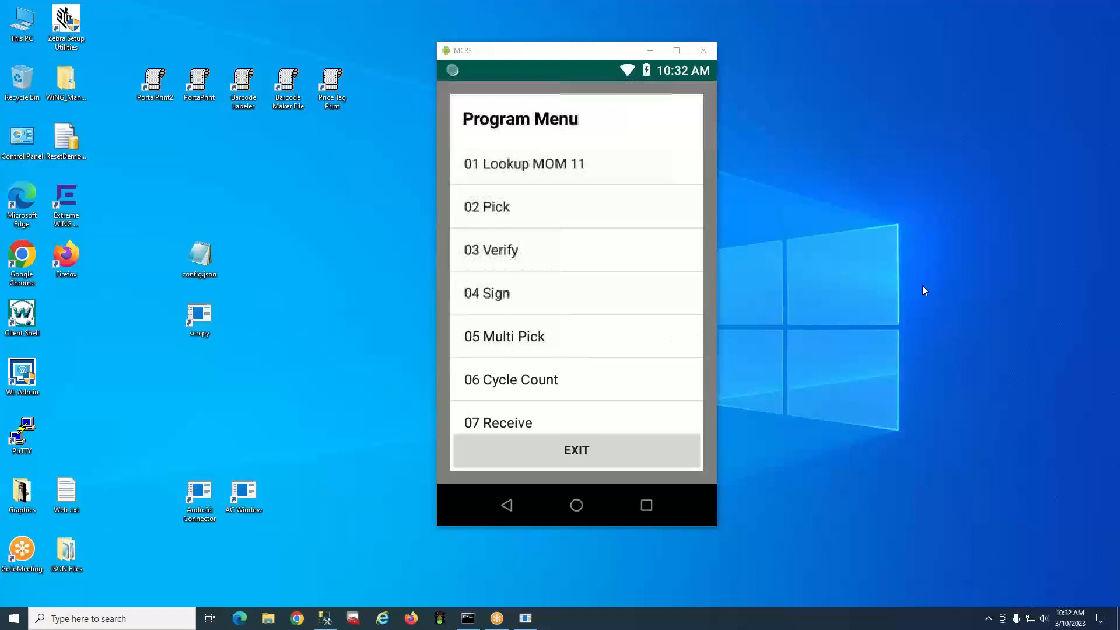
{"action": "mouse_move", "coordinate": [790, 256]}
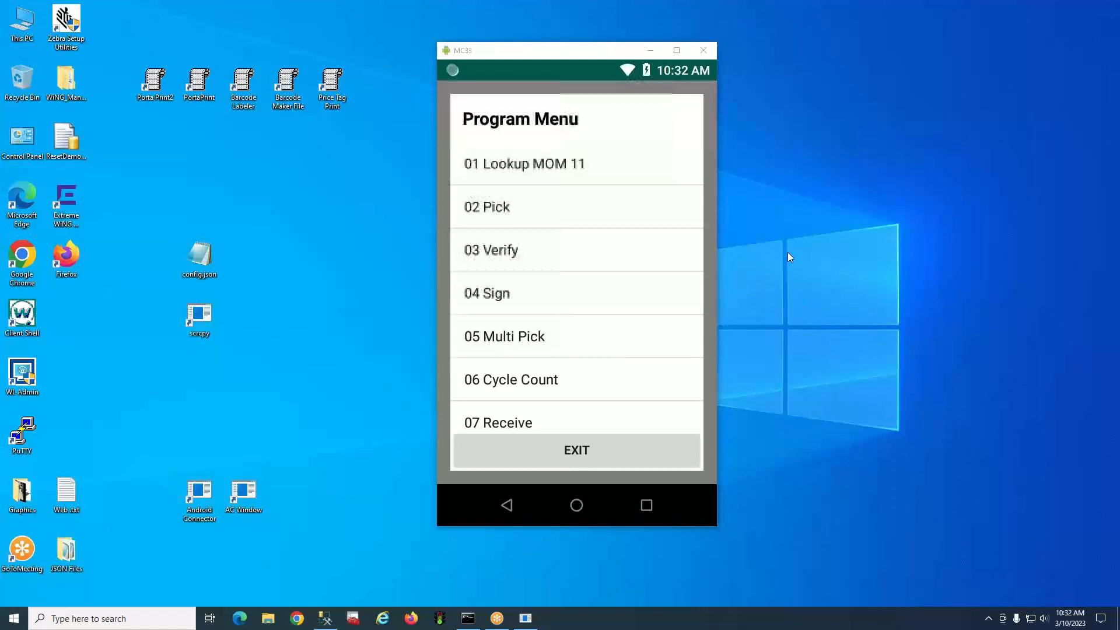
{"action": "mouse_move", "coordinate": [1054, 414]}
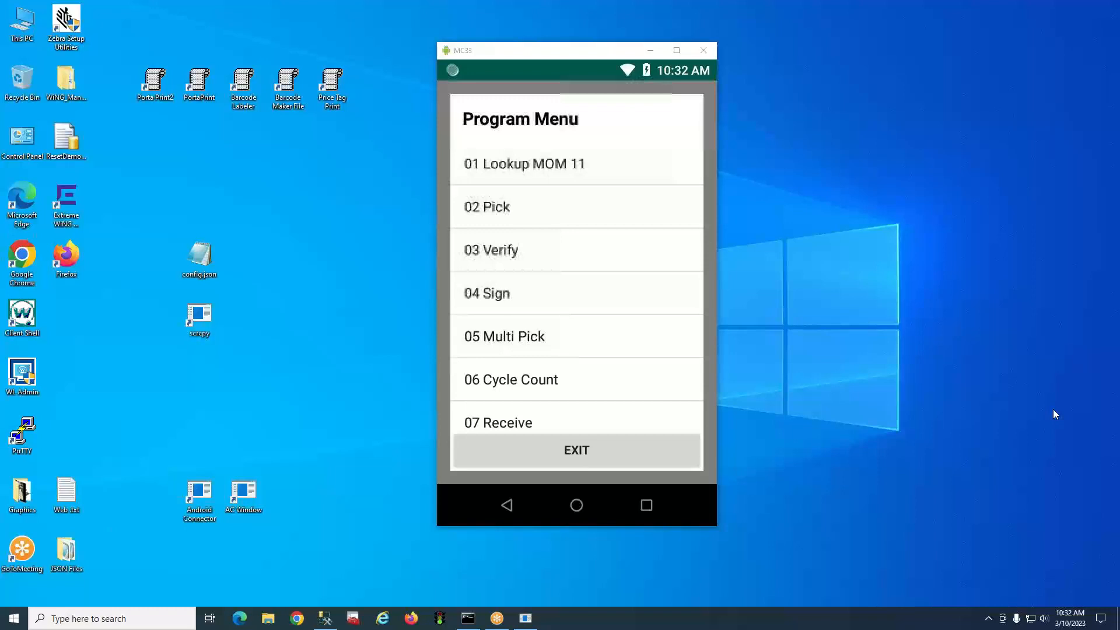
{"action": "mouse_move", "coordinate": [1100, 391]}
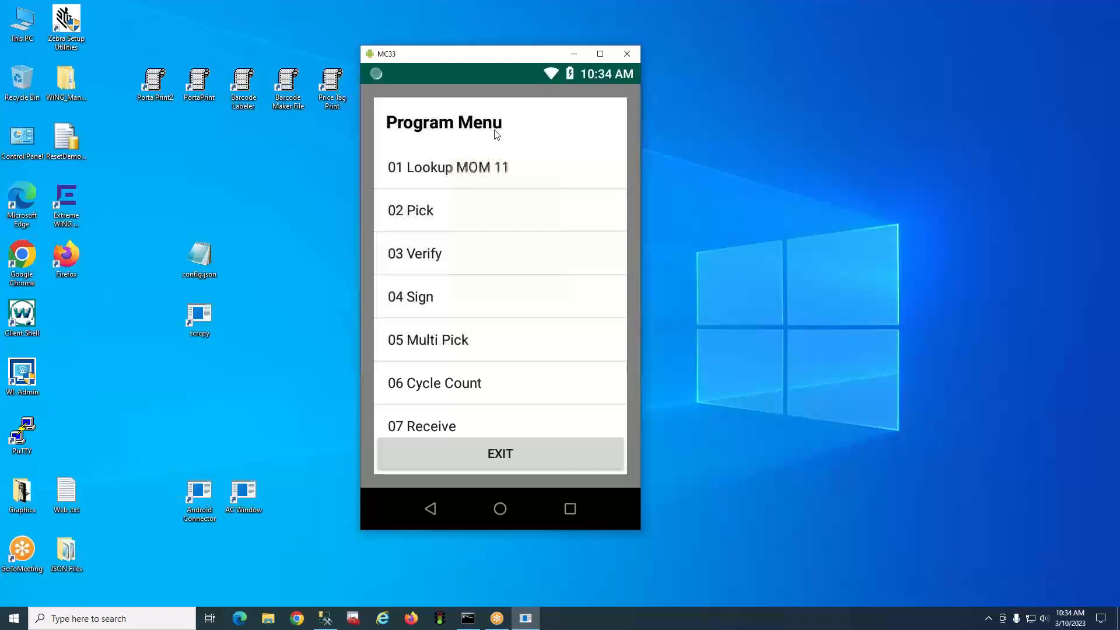
{"action": "mouse_move", "coordinate": [526, 163]}
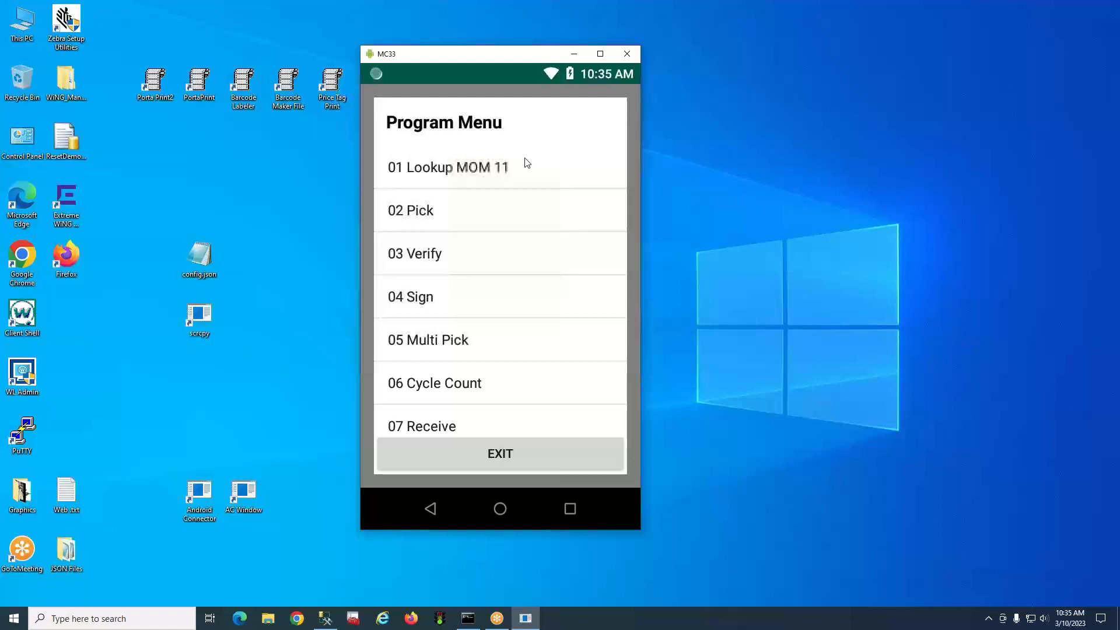
{"action": "mouse_move", "coordinate": [602, 138]}
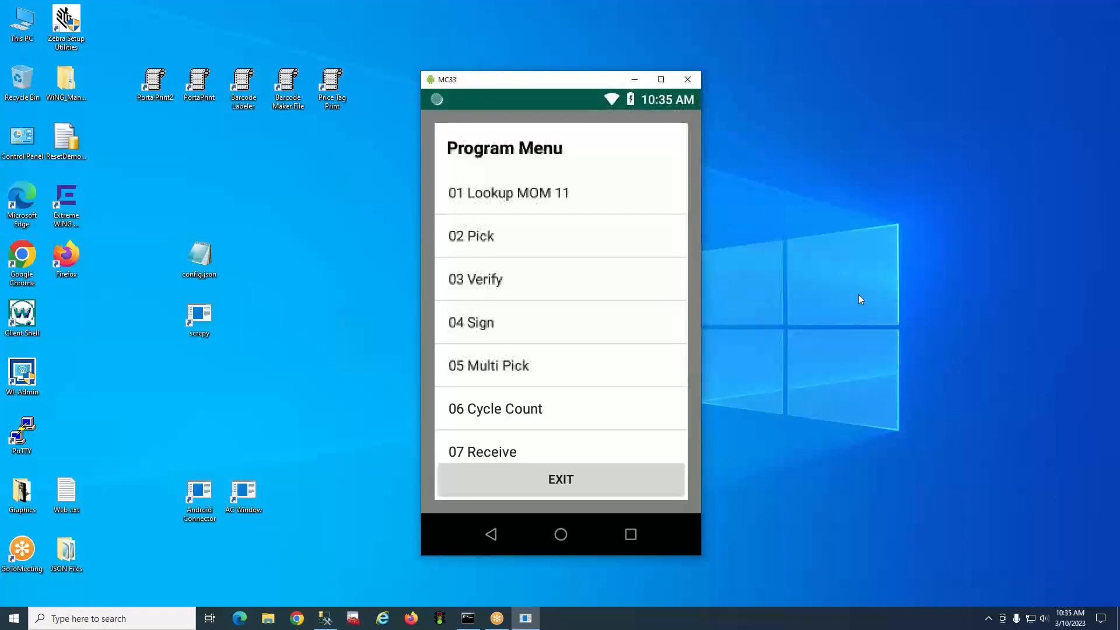
{"action": "mouse_move", "coordinate": [802, 285]}
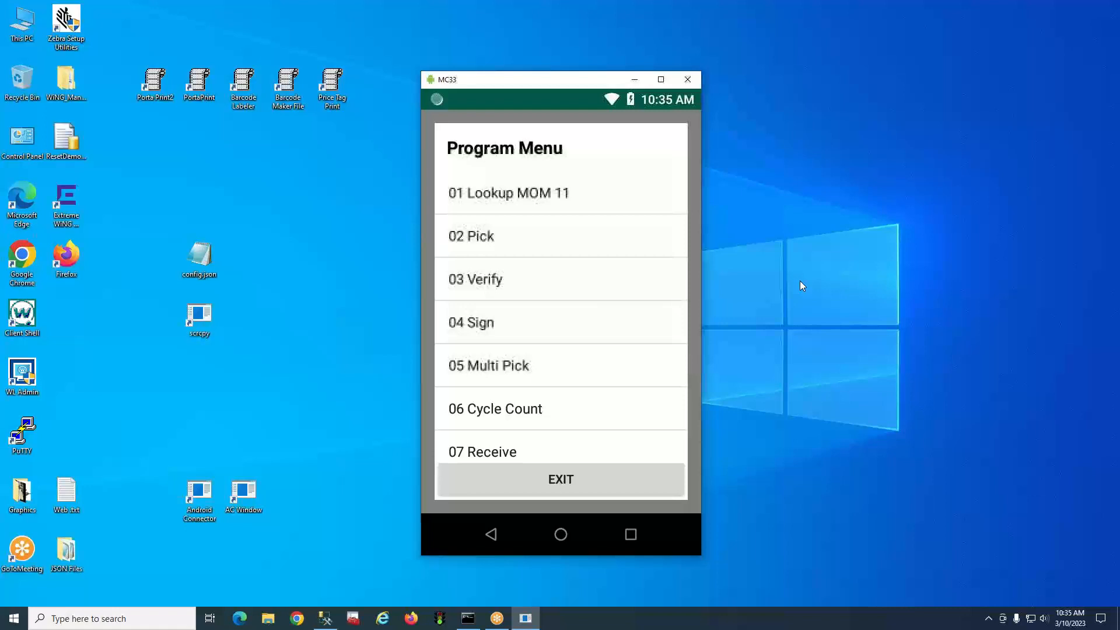
{"action": "mouse_move", "coordinate": [875, 307]}
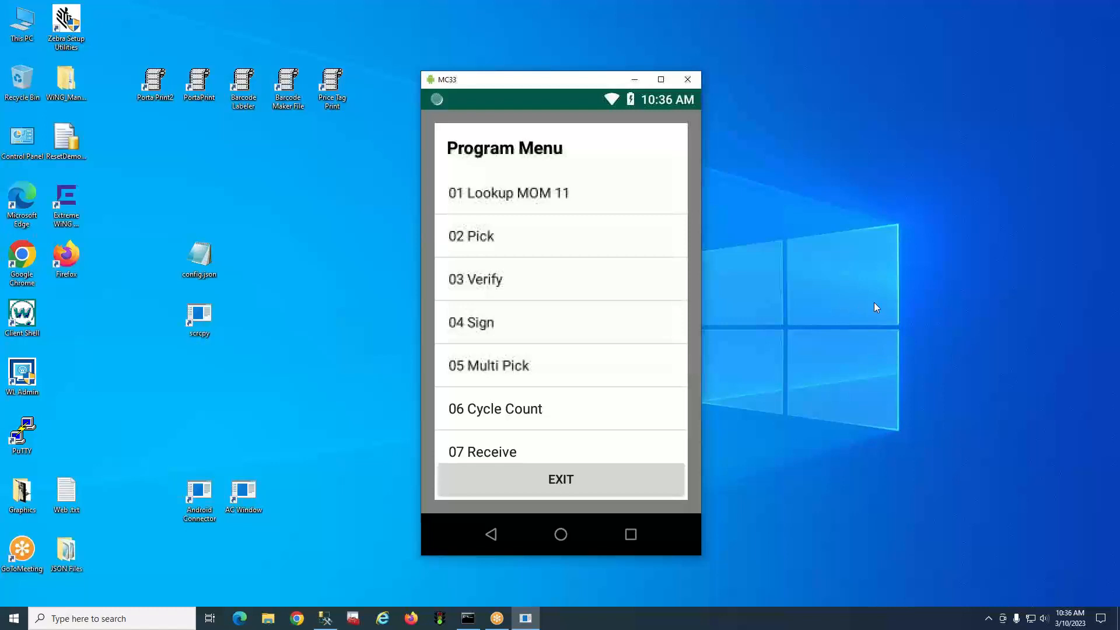
{"action": "mouse_move", "coordinate": [825, 290]}
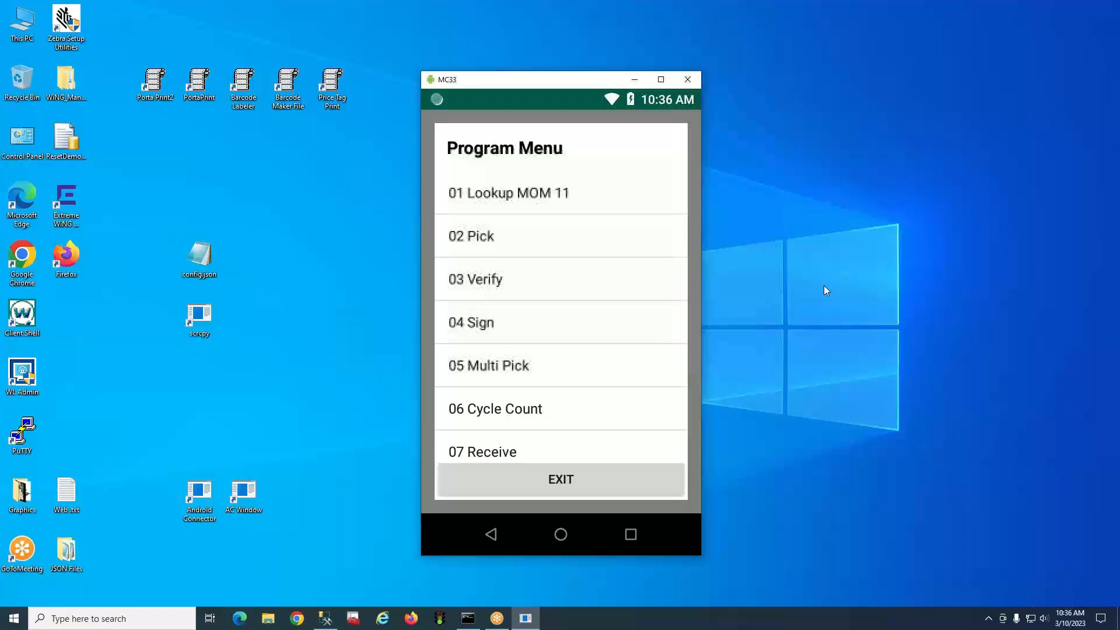
{"action": "mouse_move", "coordinate": [801, 278]}
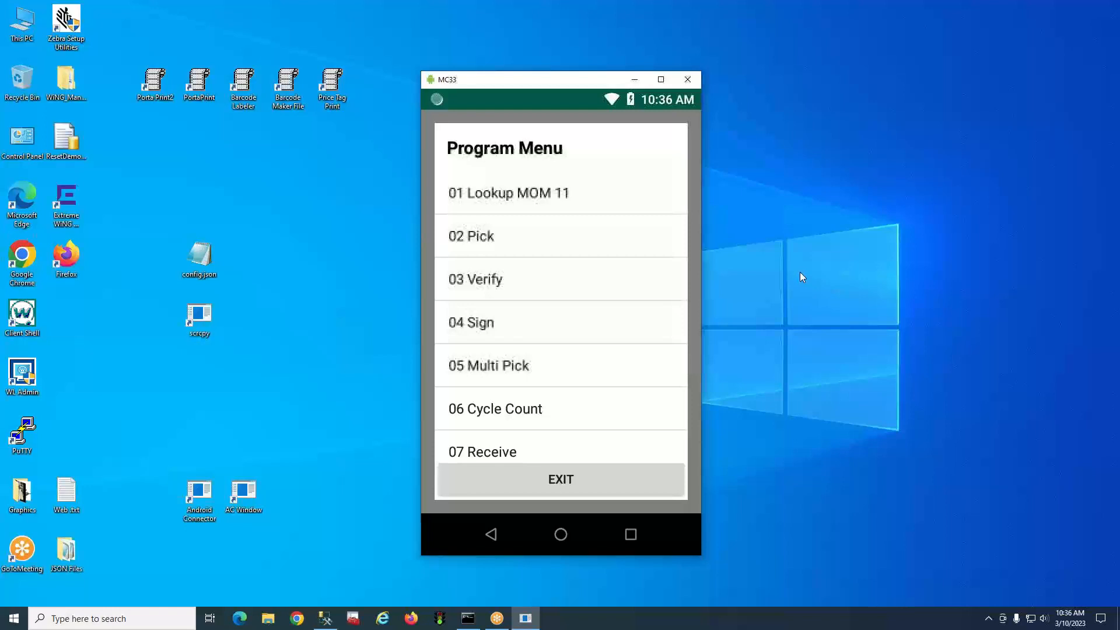